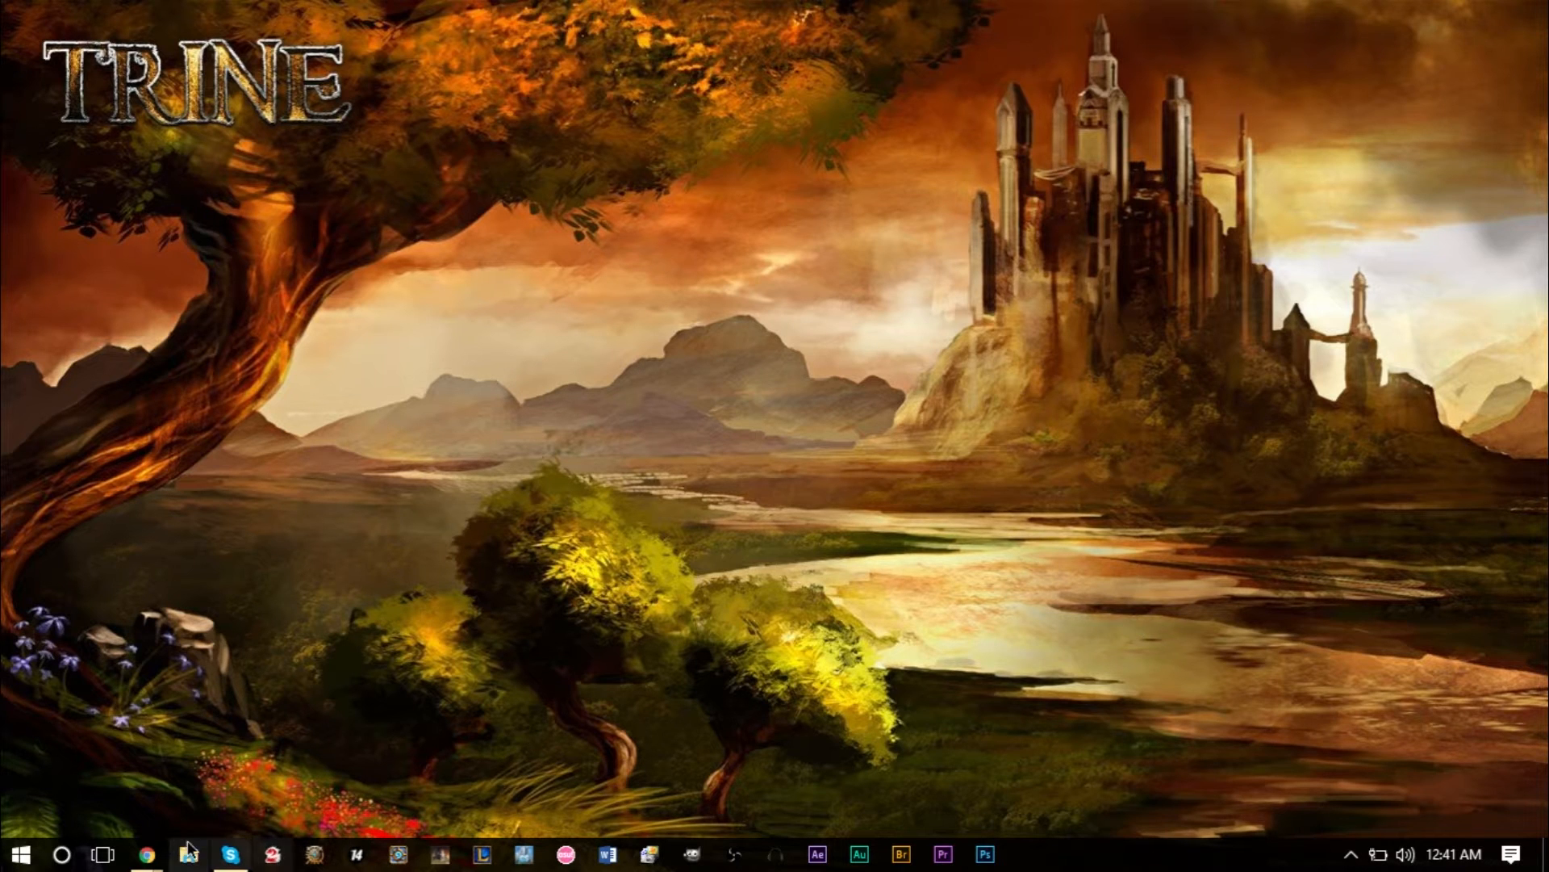
mouse_move(97, 854)
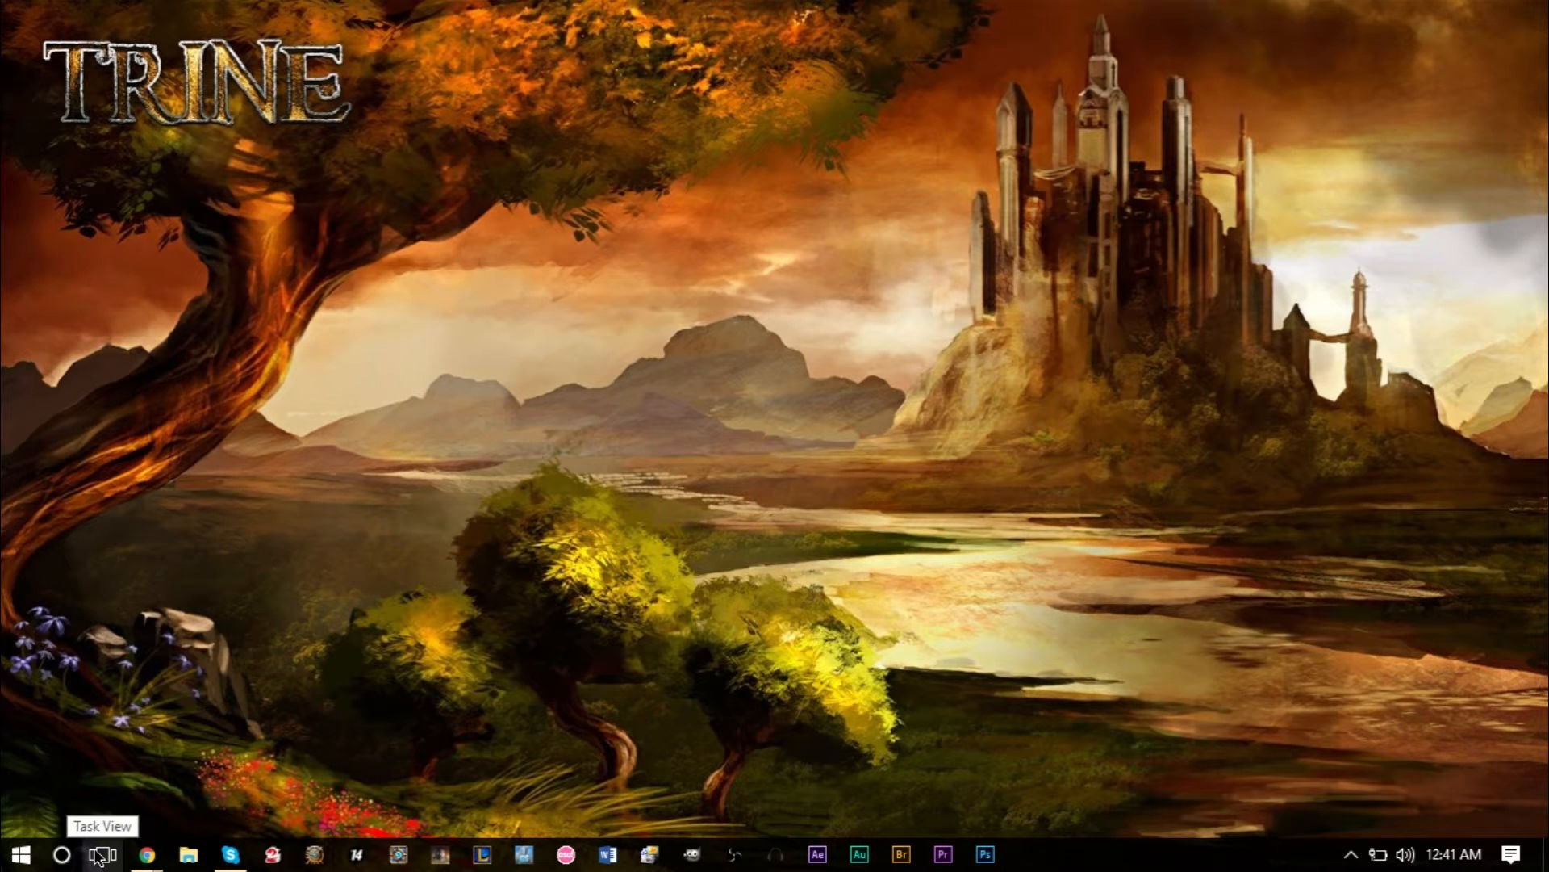
Step: Toggle Task View from the taskbar, closing it once and bringing the desktops overview back up
click(100, 854)
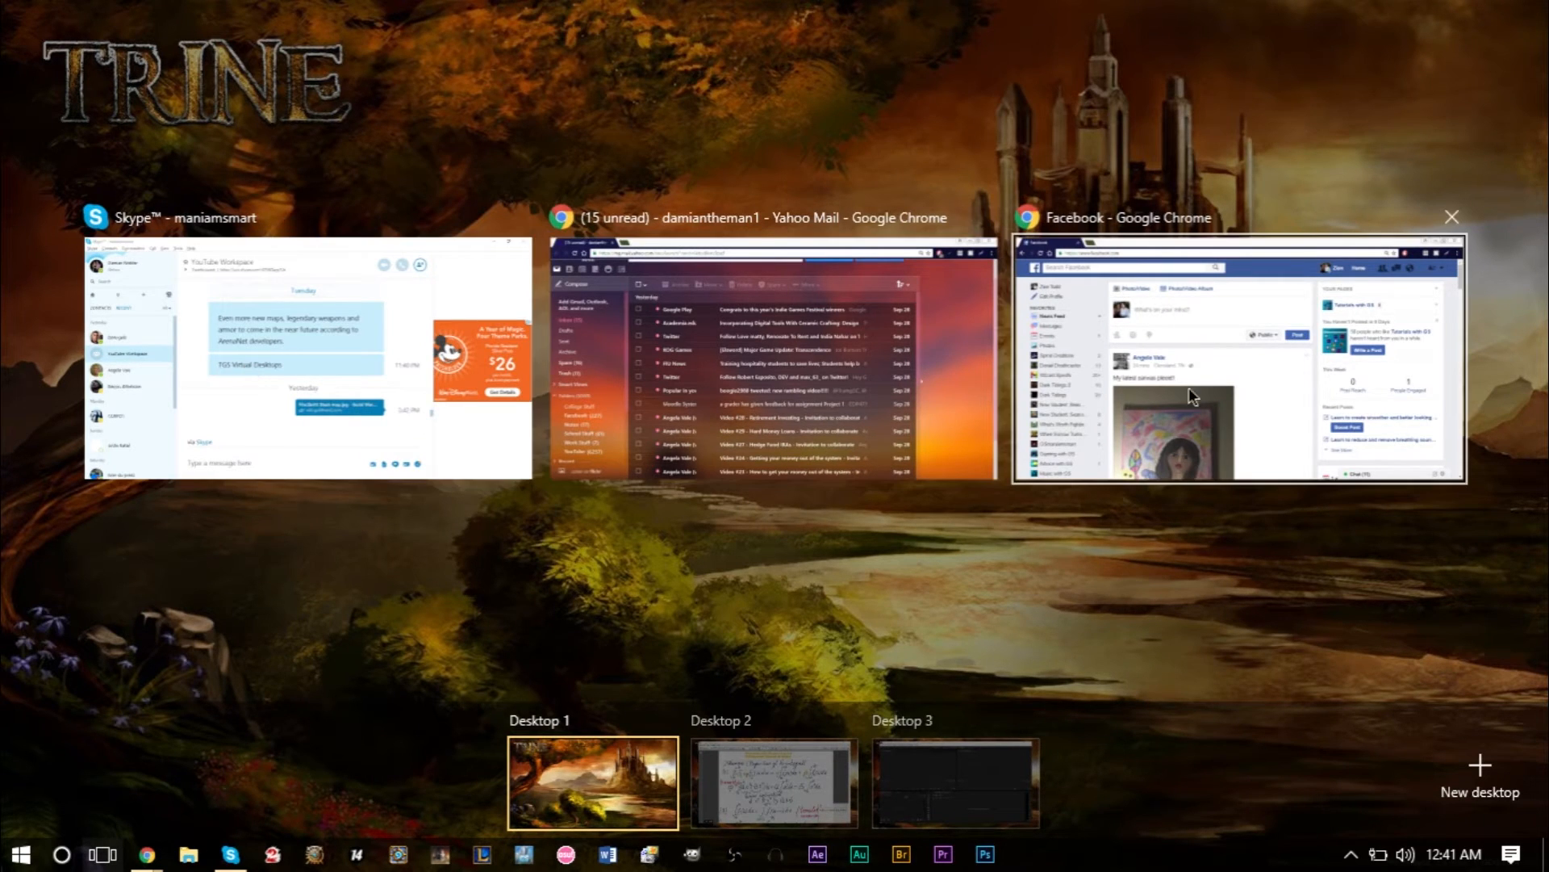
click(102, 854)
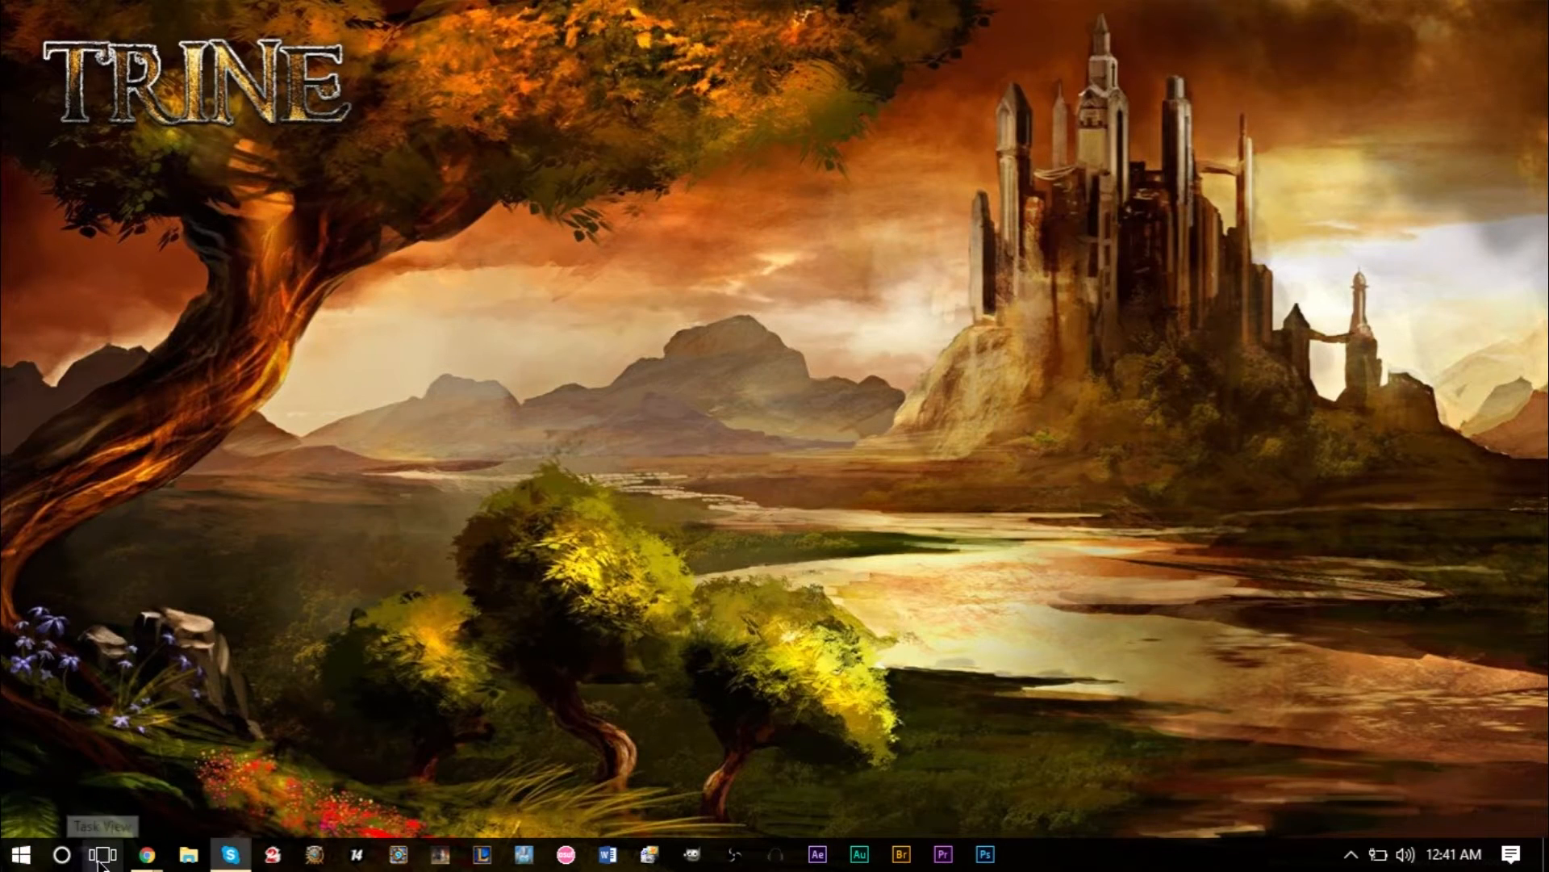
click(103, 854)
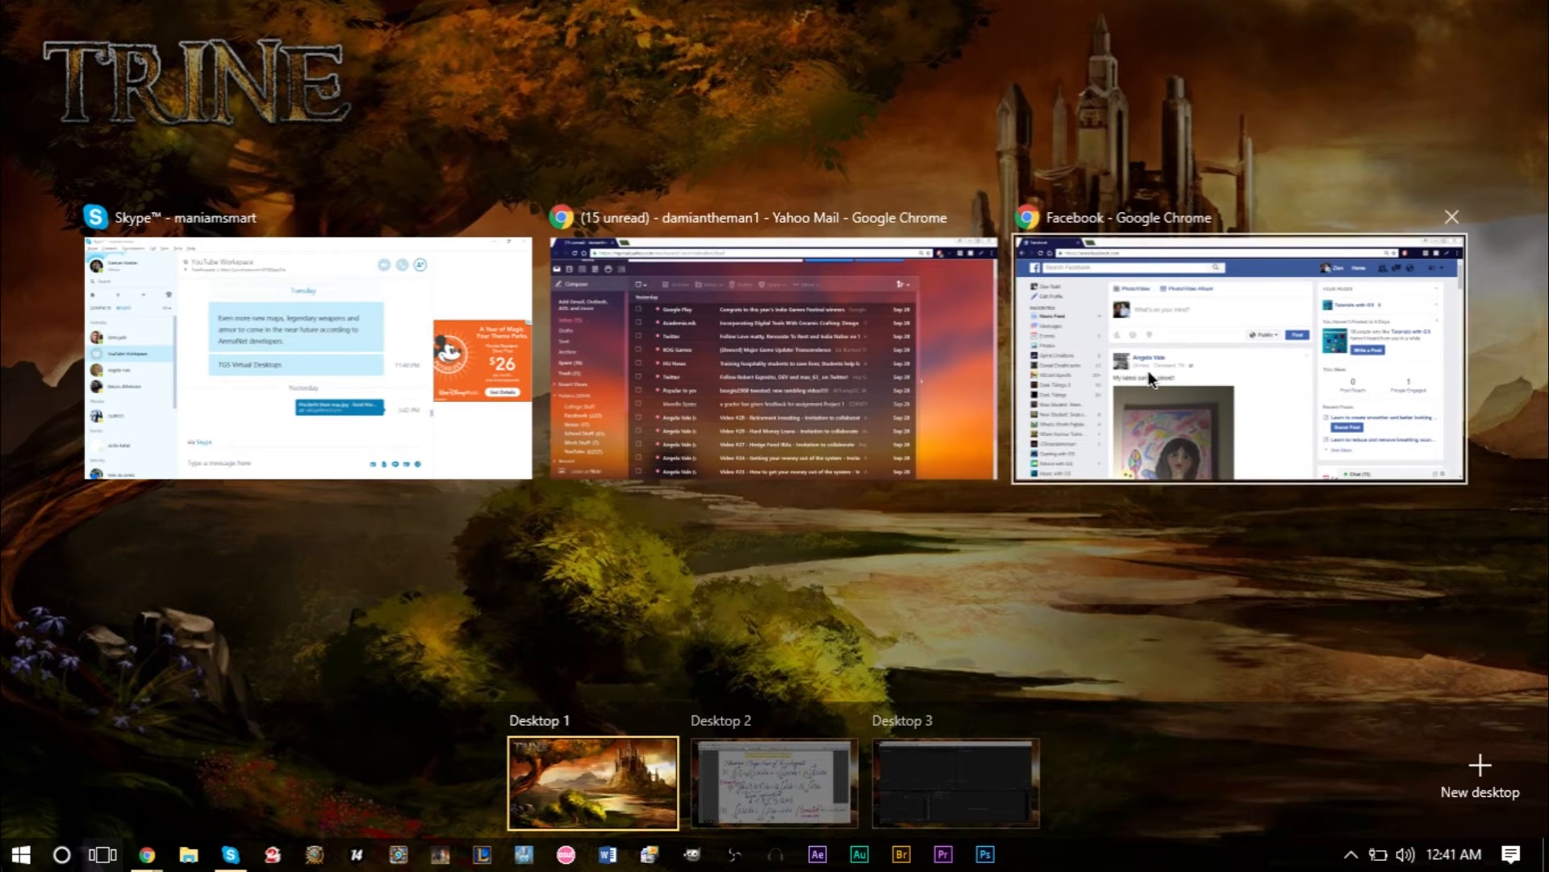
mouse_move(474, 323)
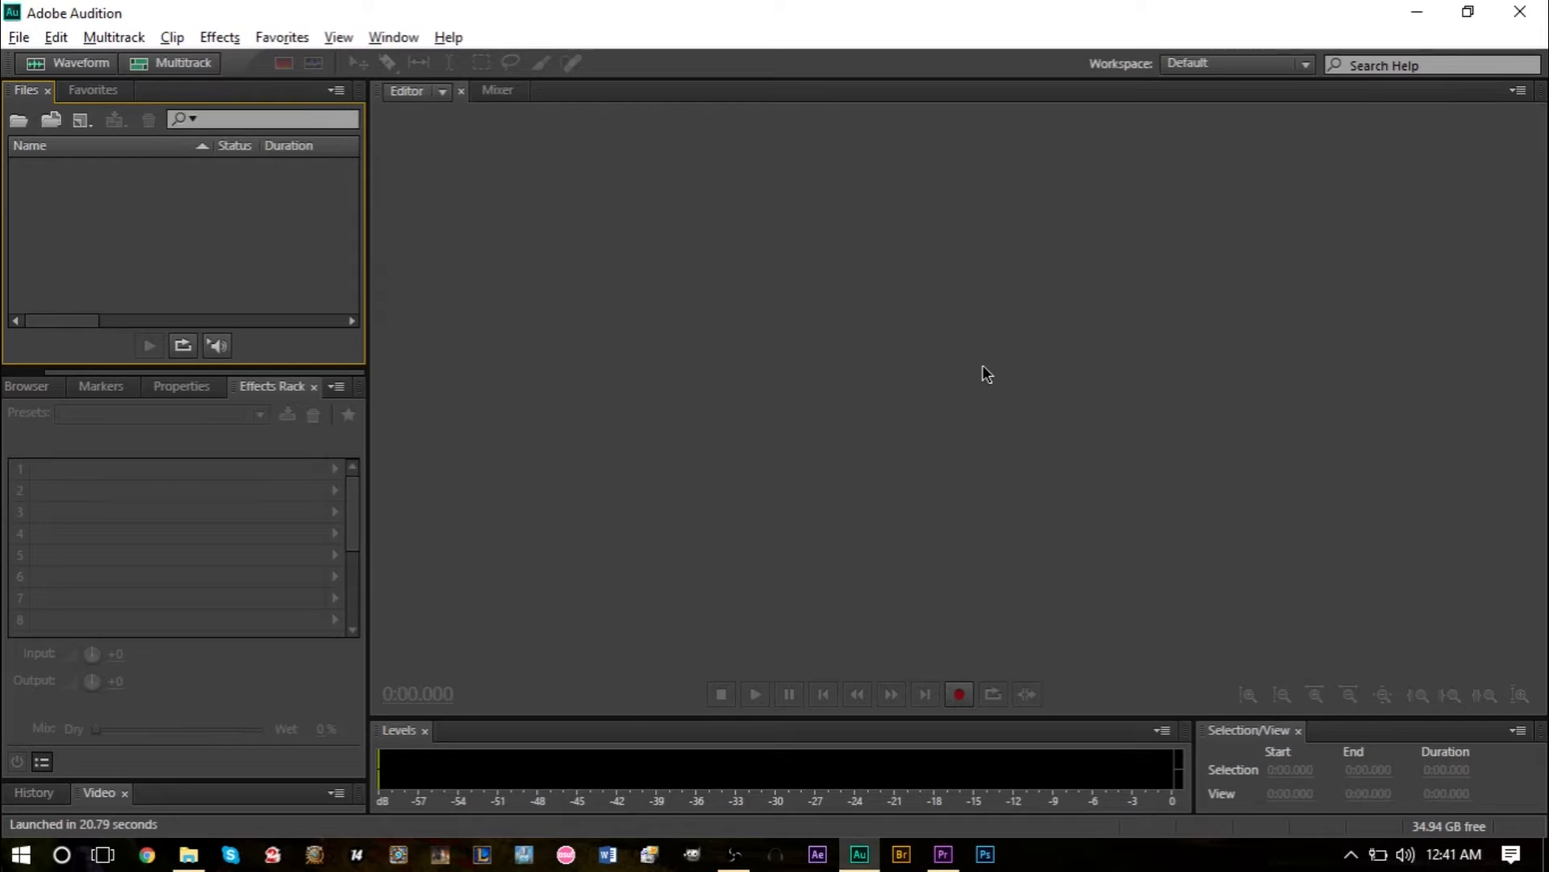
Step: Switch to OBS and back to Audition, then use Task View to return to Desktop 1
key(alt+tab)
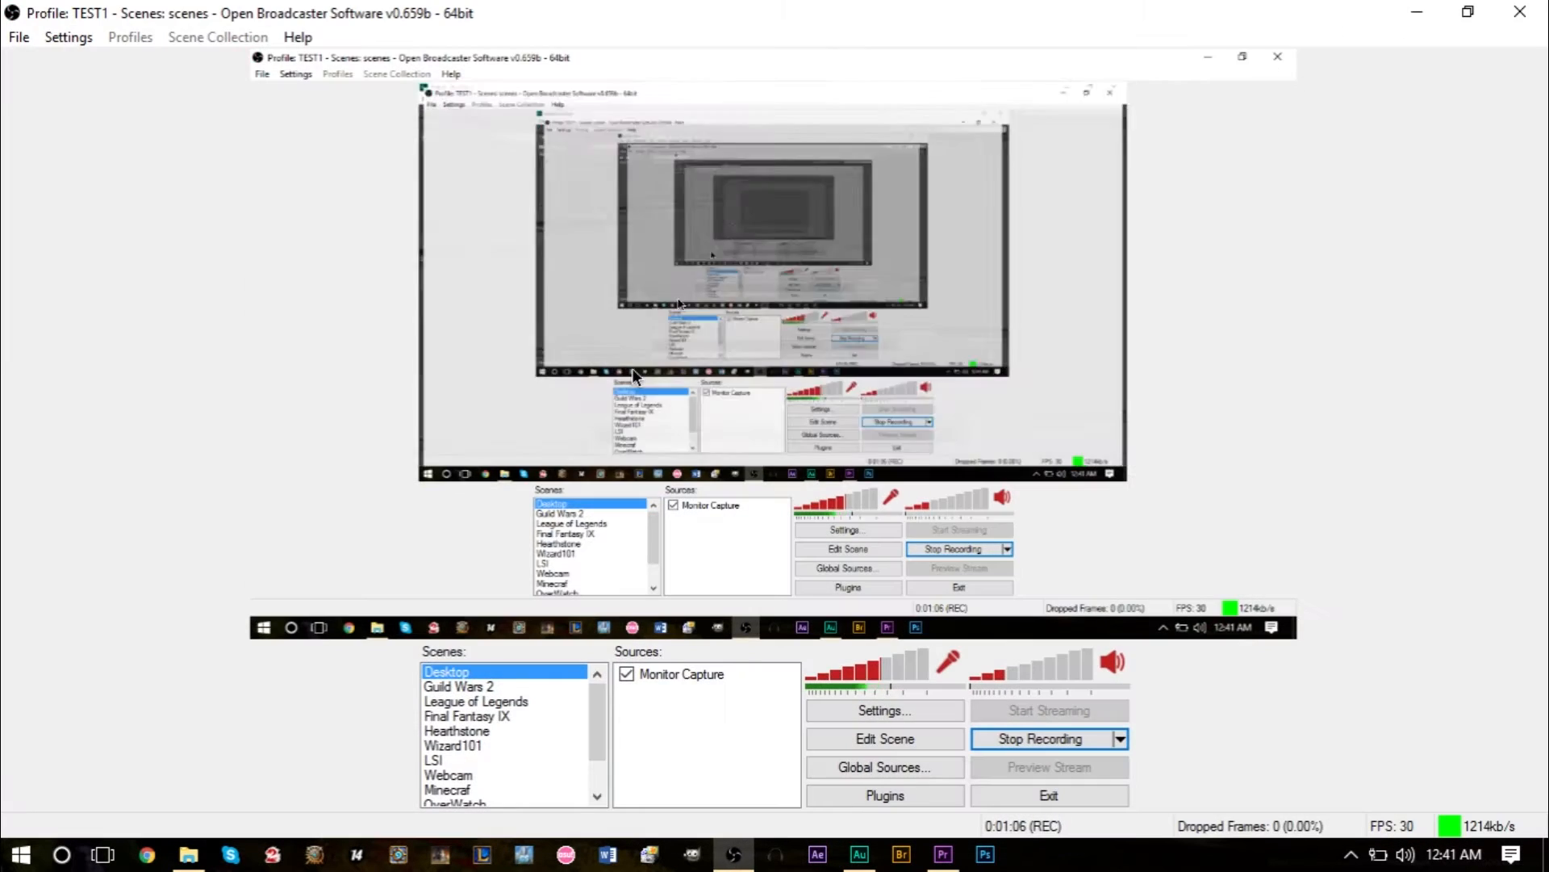
click(857, 854)
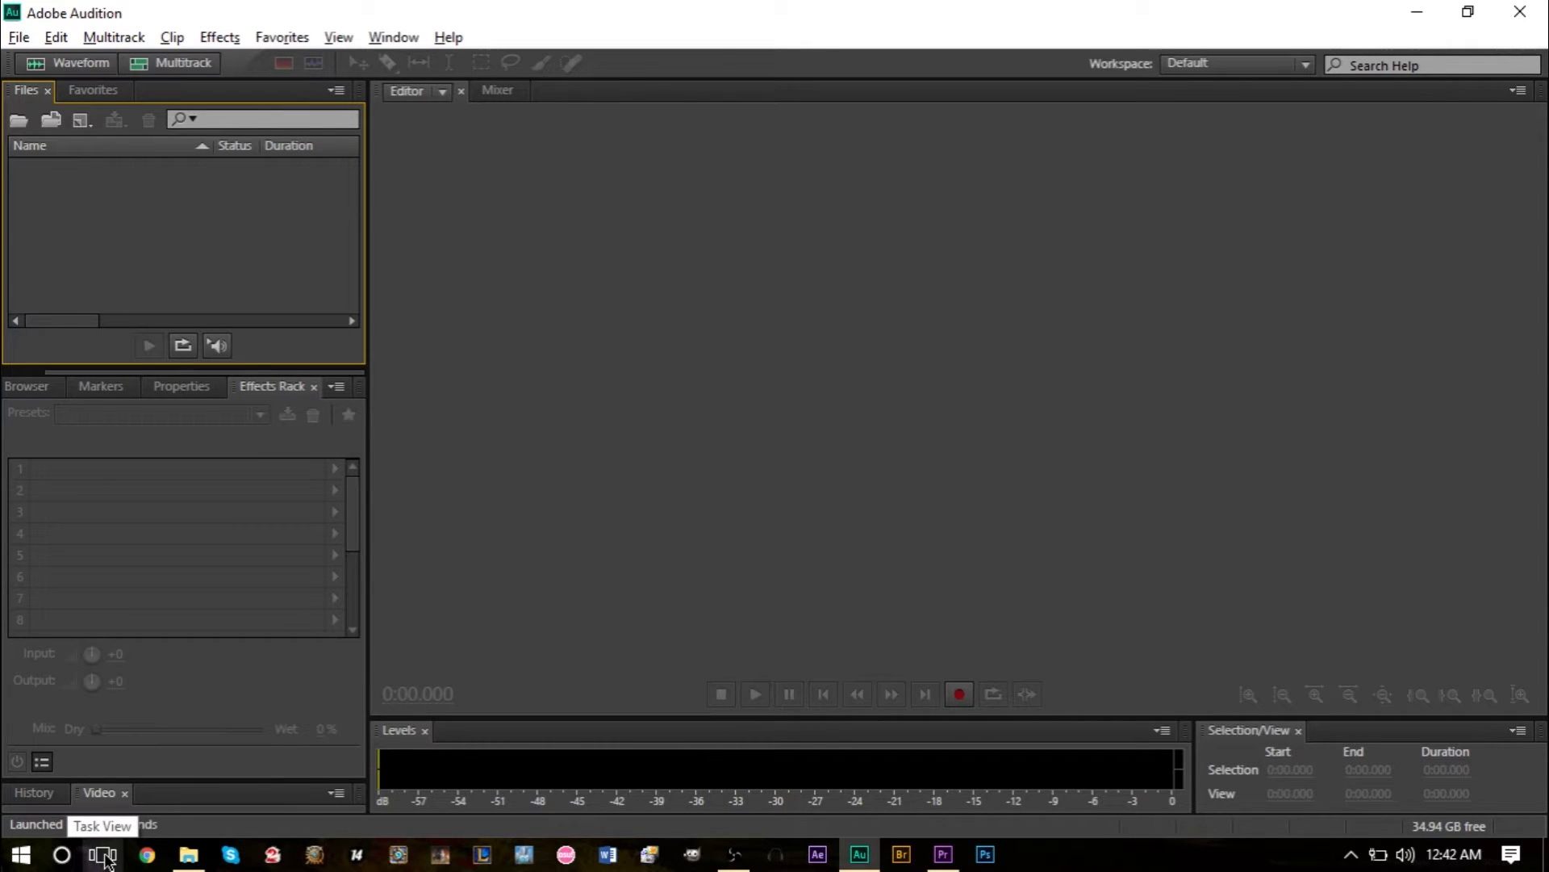
click(103, 854)
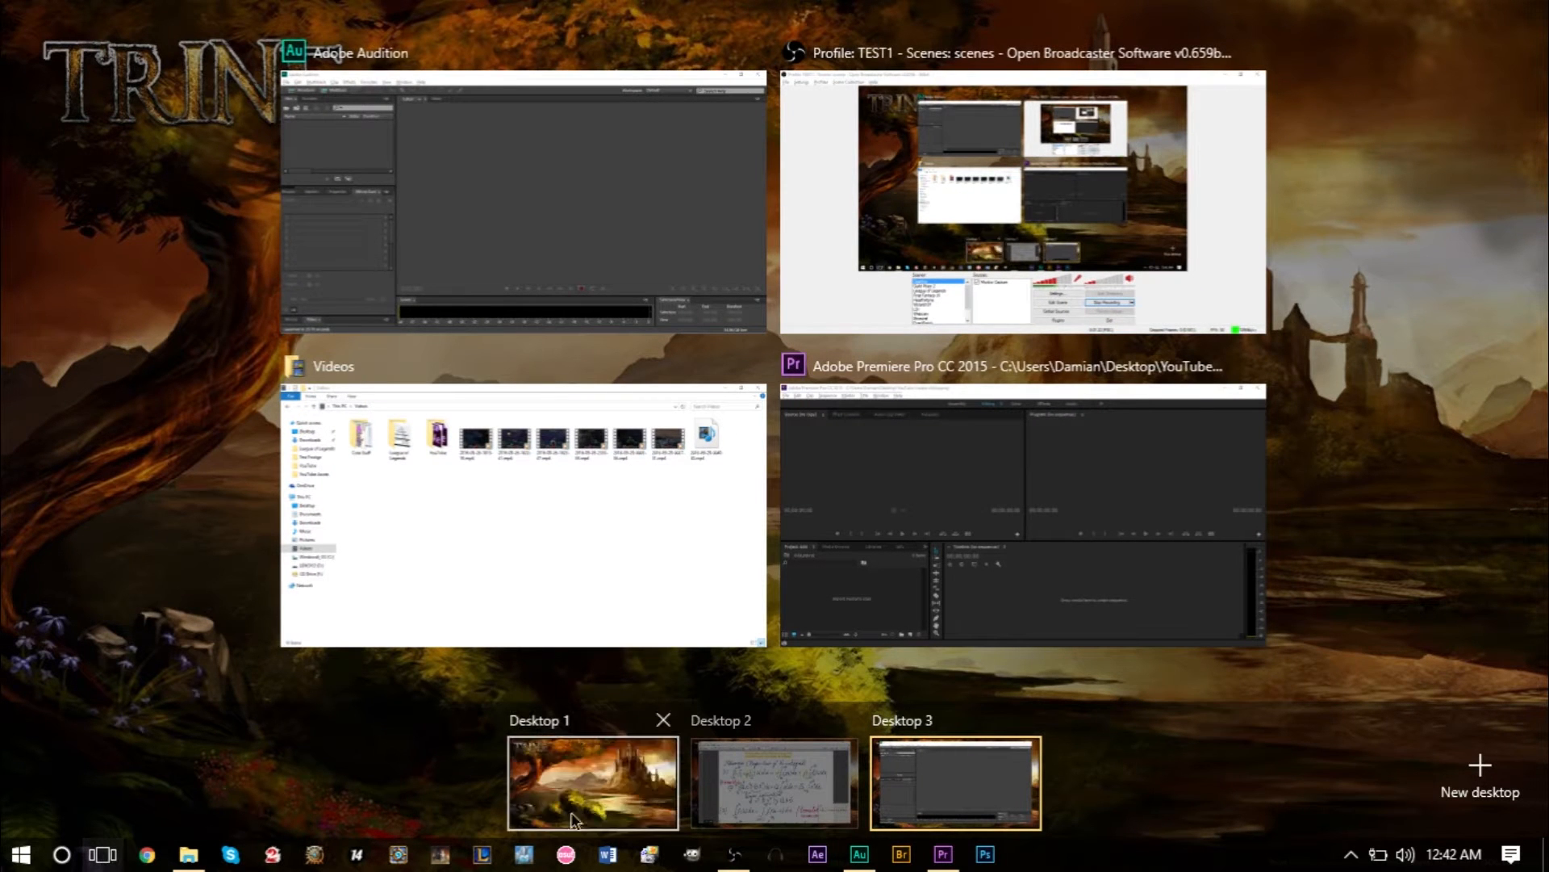
click(773, 781)
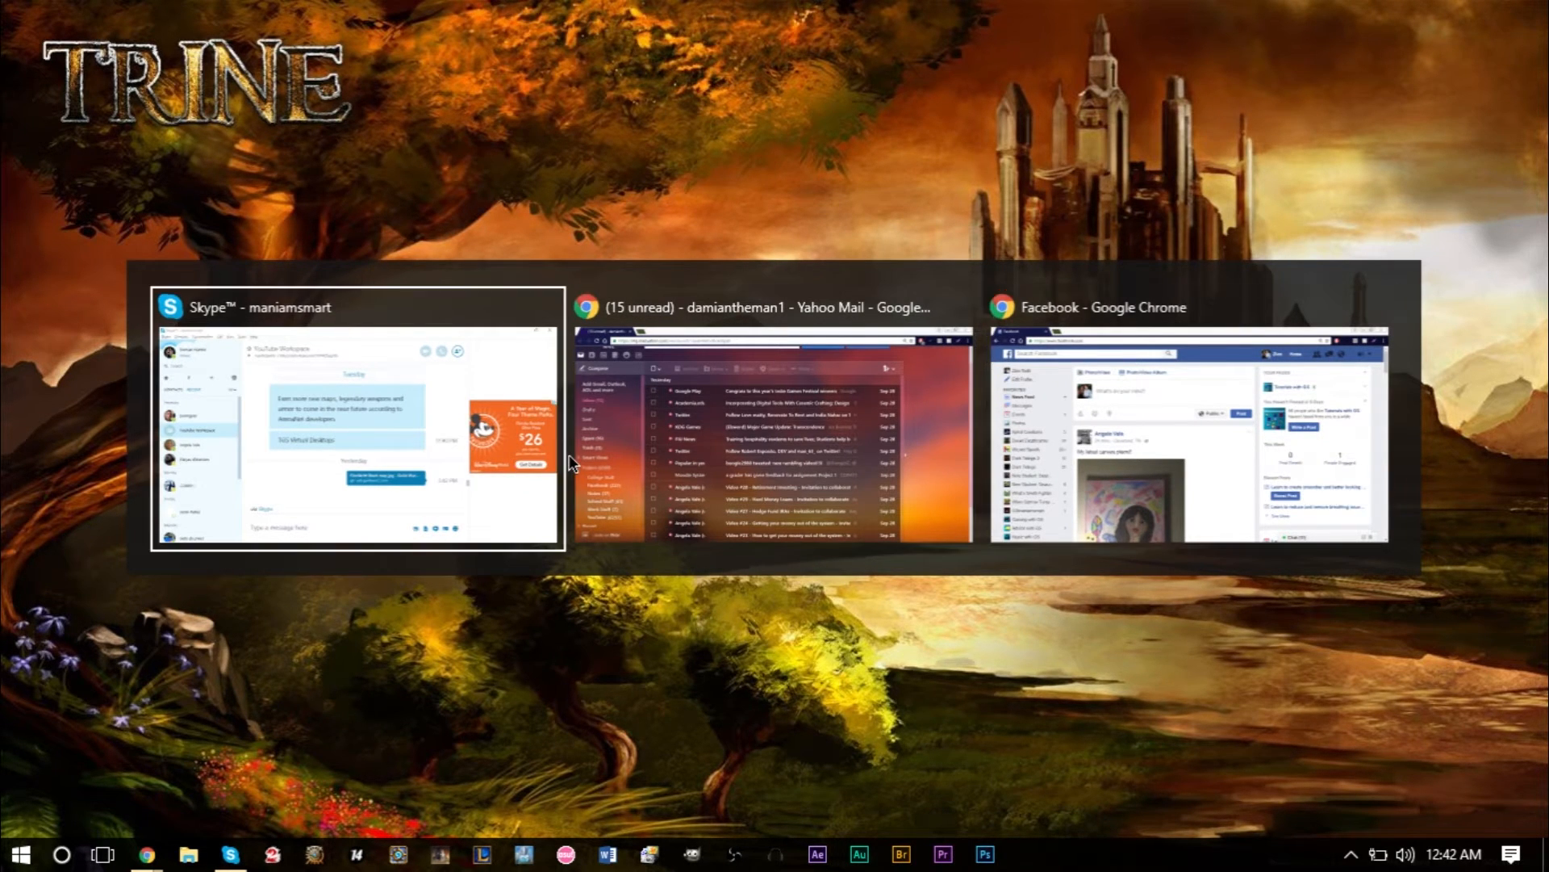
Step: Bring up the calculus PDF, return to Audition on Desktop 3 and Alt+Tab to Premiere Pro
click(101, 853)
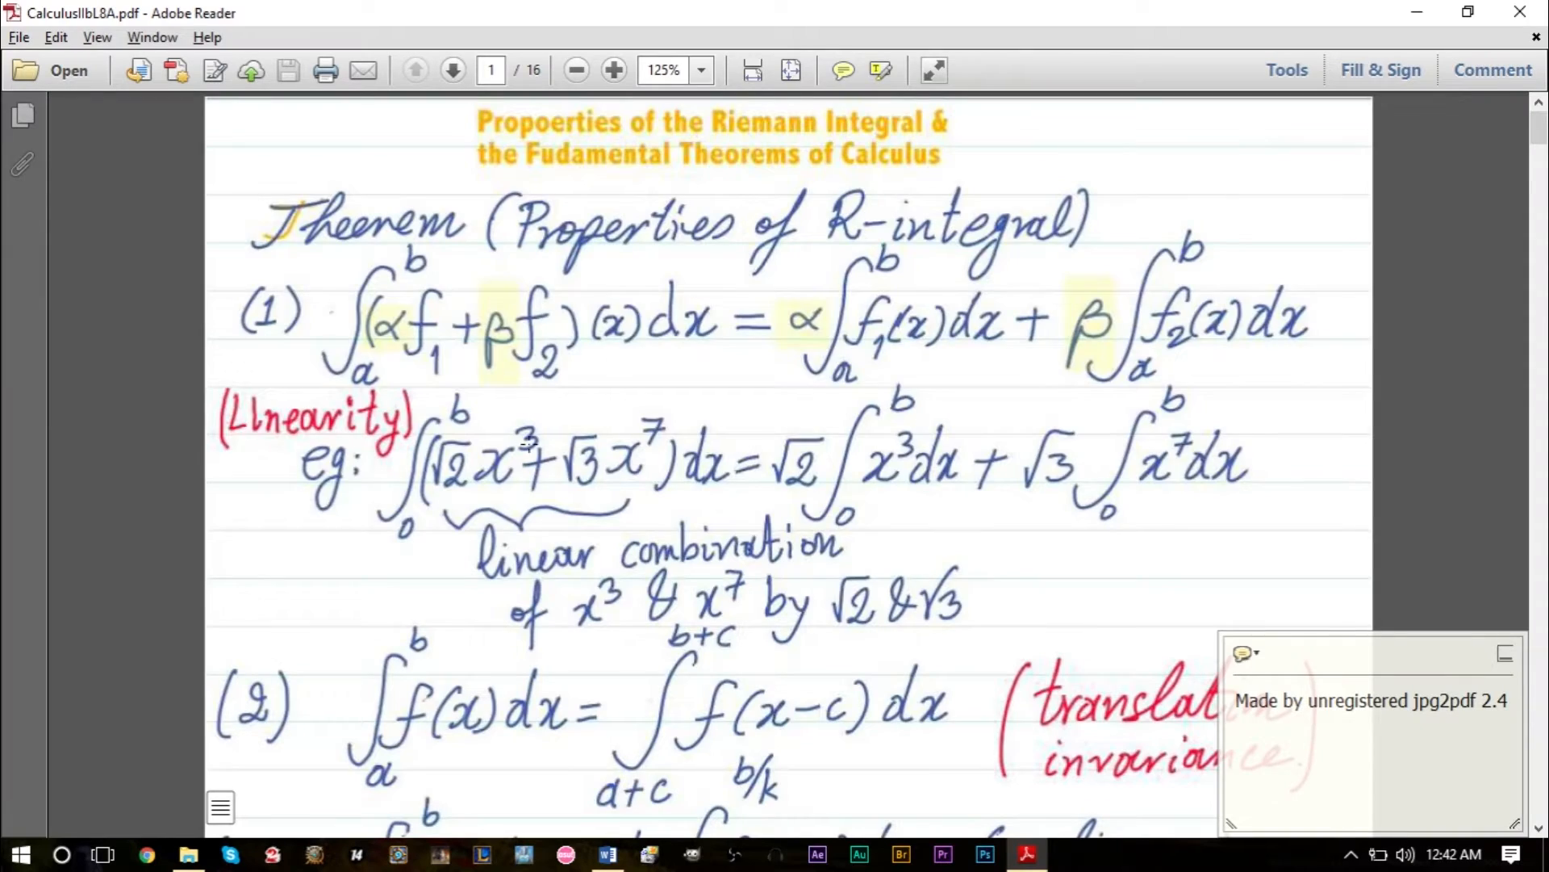
key(alt+tab)
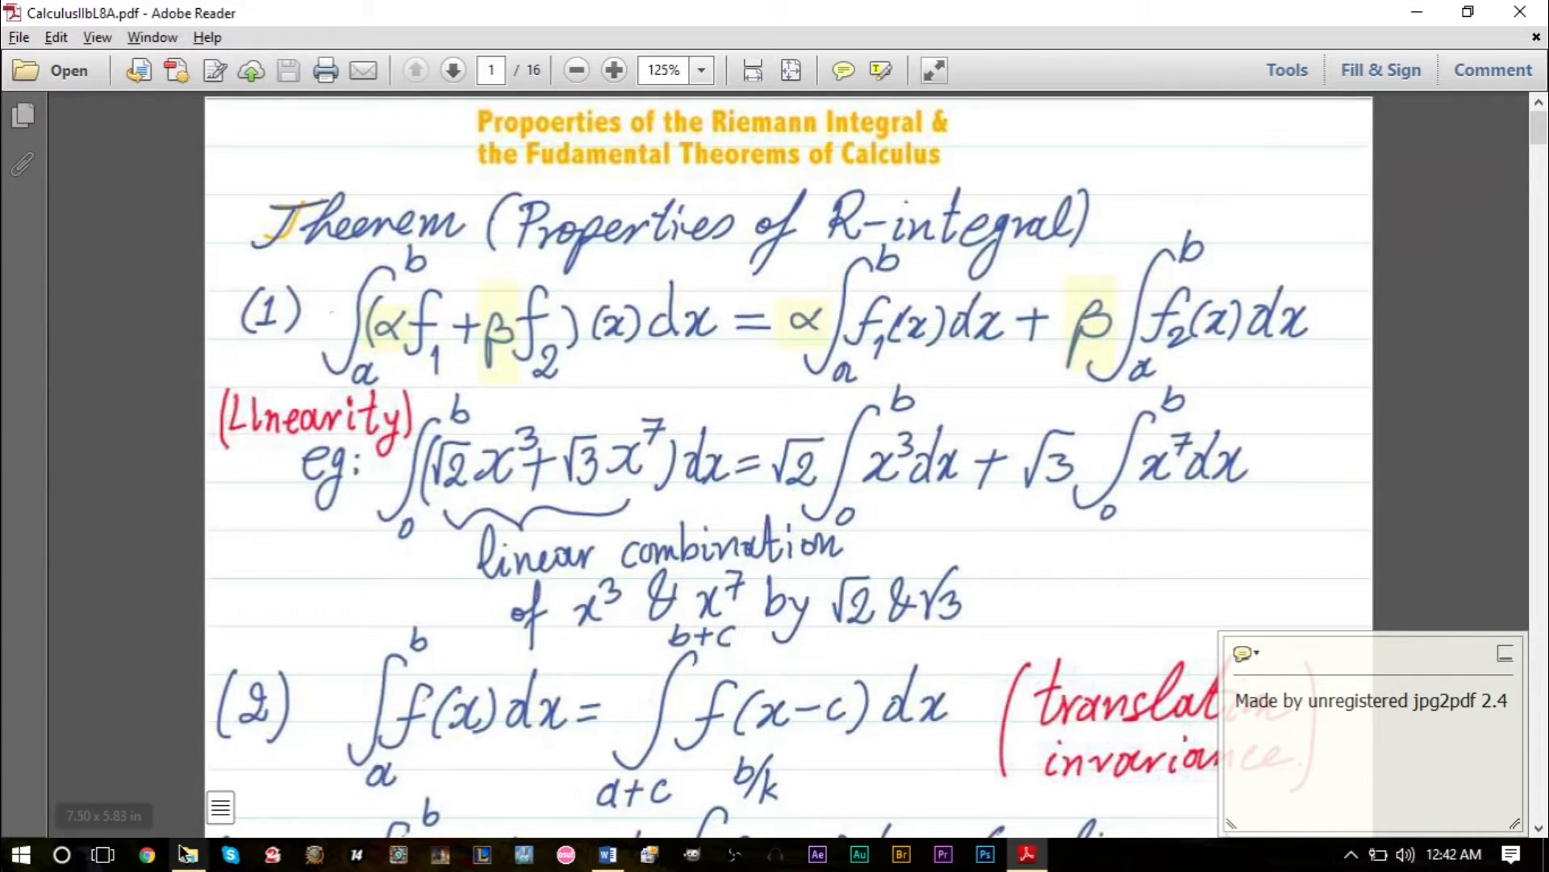
click(857, 854)
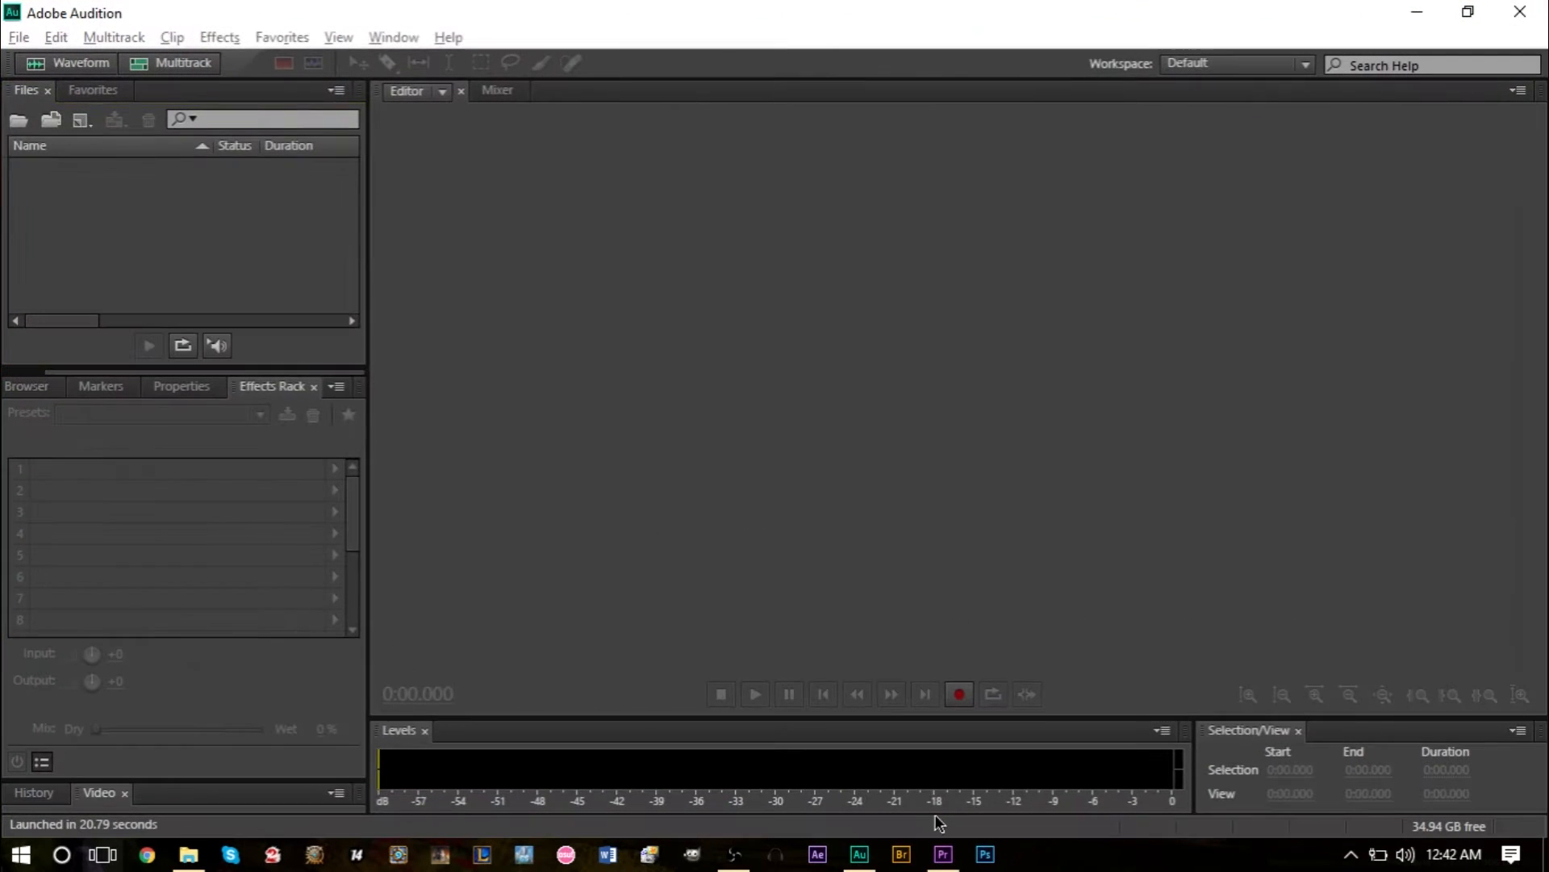
key(alt+tab)
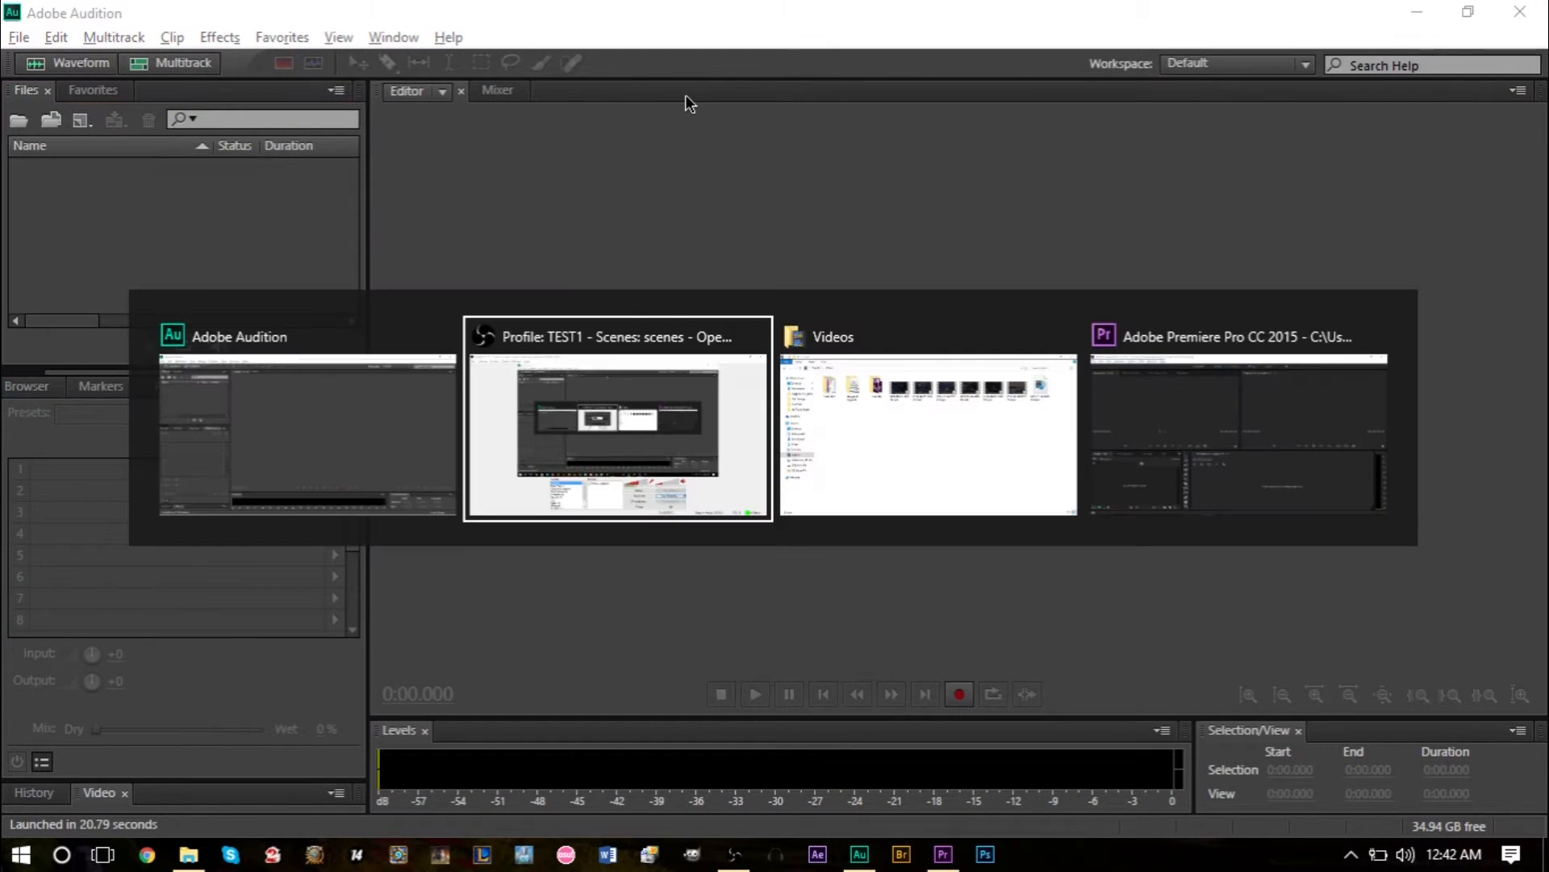
mouse_move(878, 439)
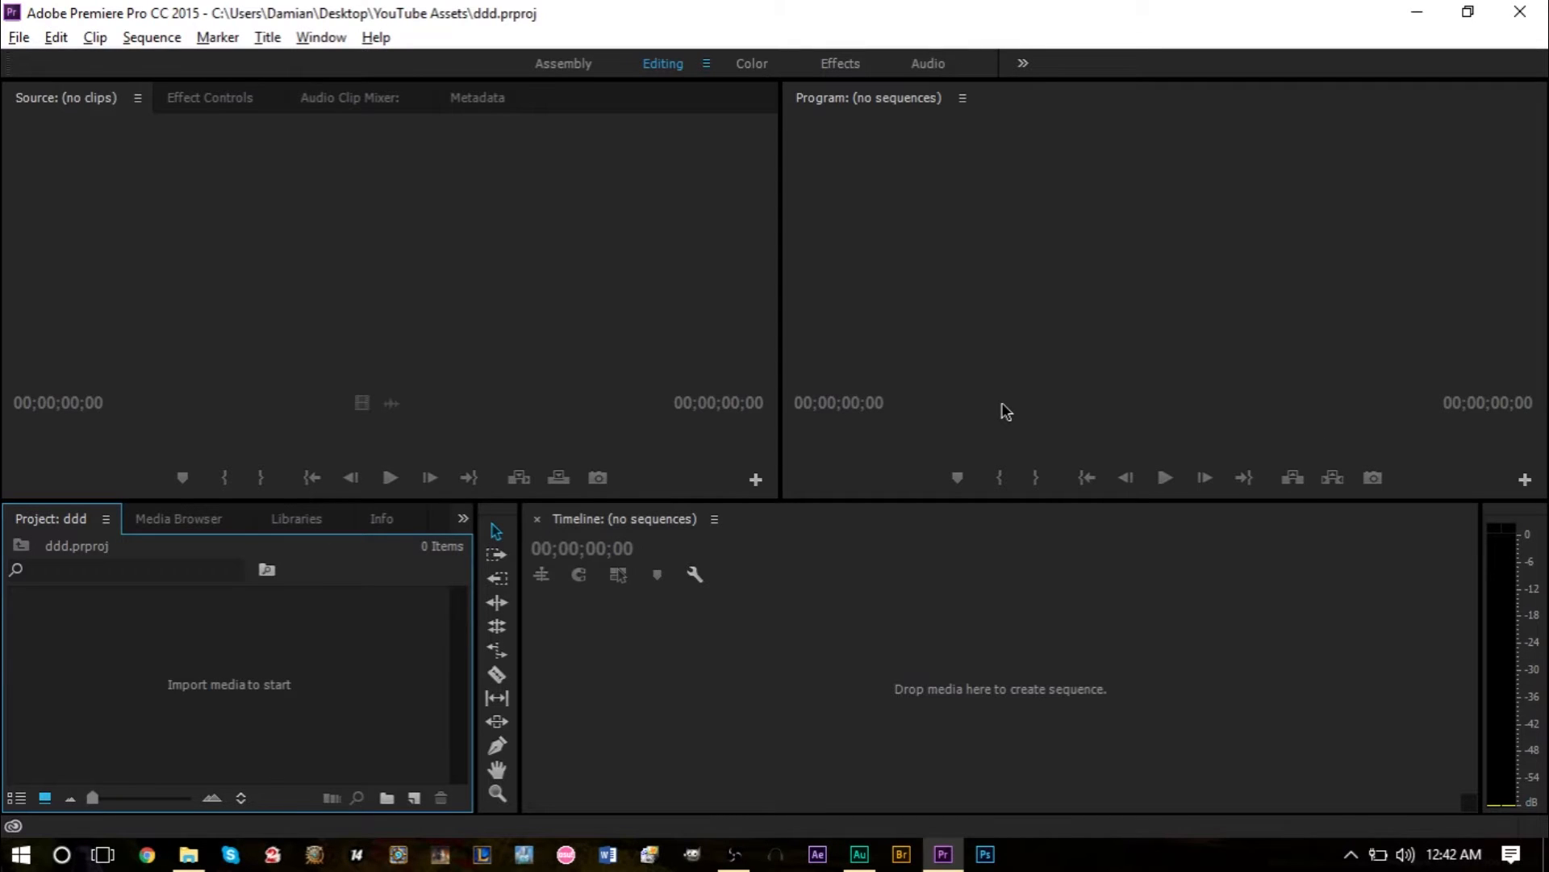
mouse_move(908, 385)
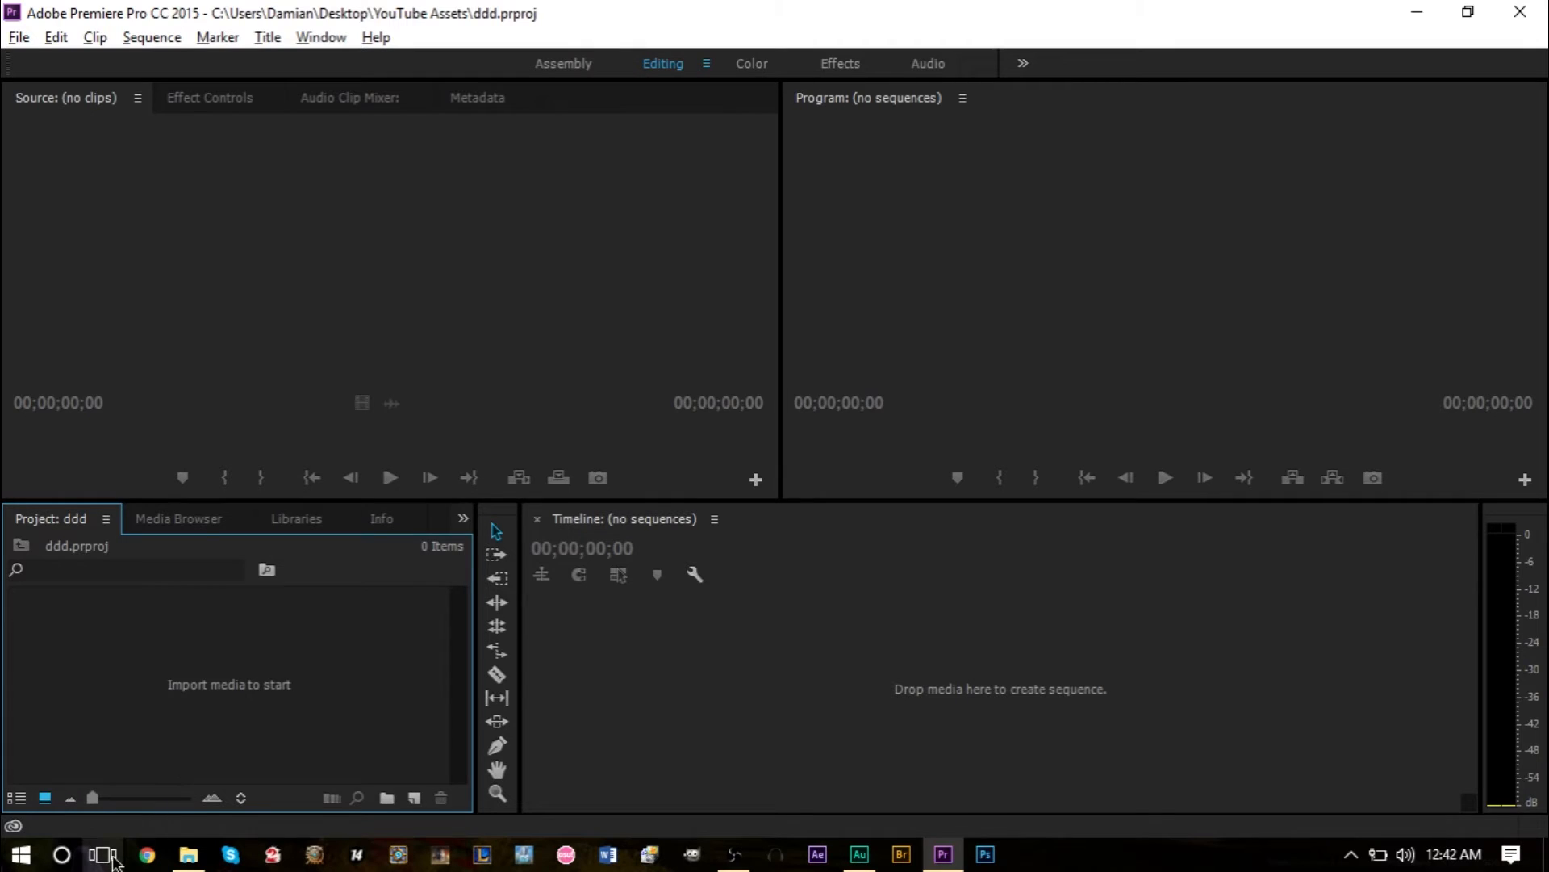
Step: In Task View, preview each desktop's windows by hovering Desktops 1, 2 and 3 in turn
click(104, 853)
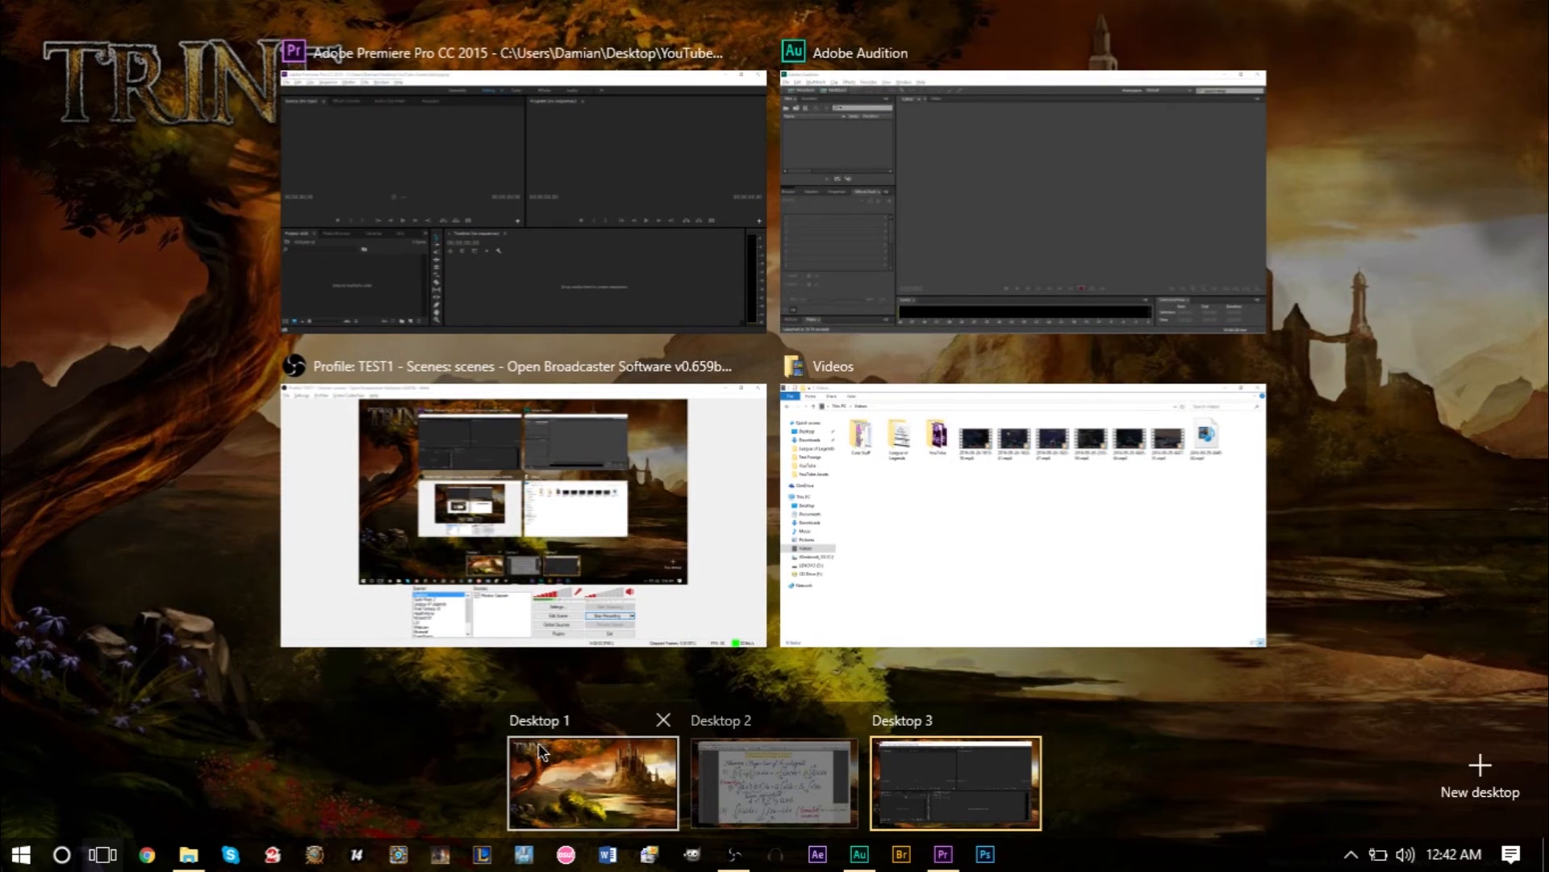
mouse_move(927, 751)
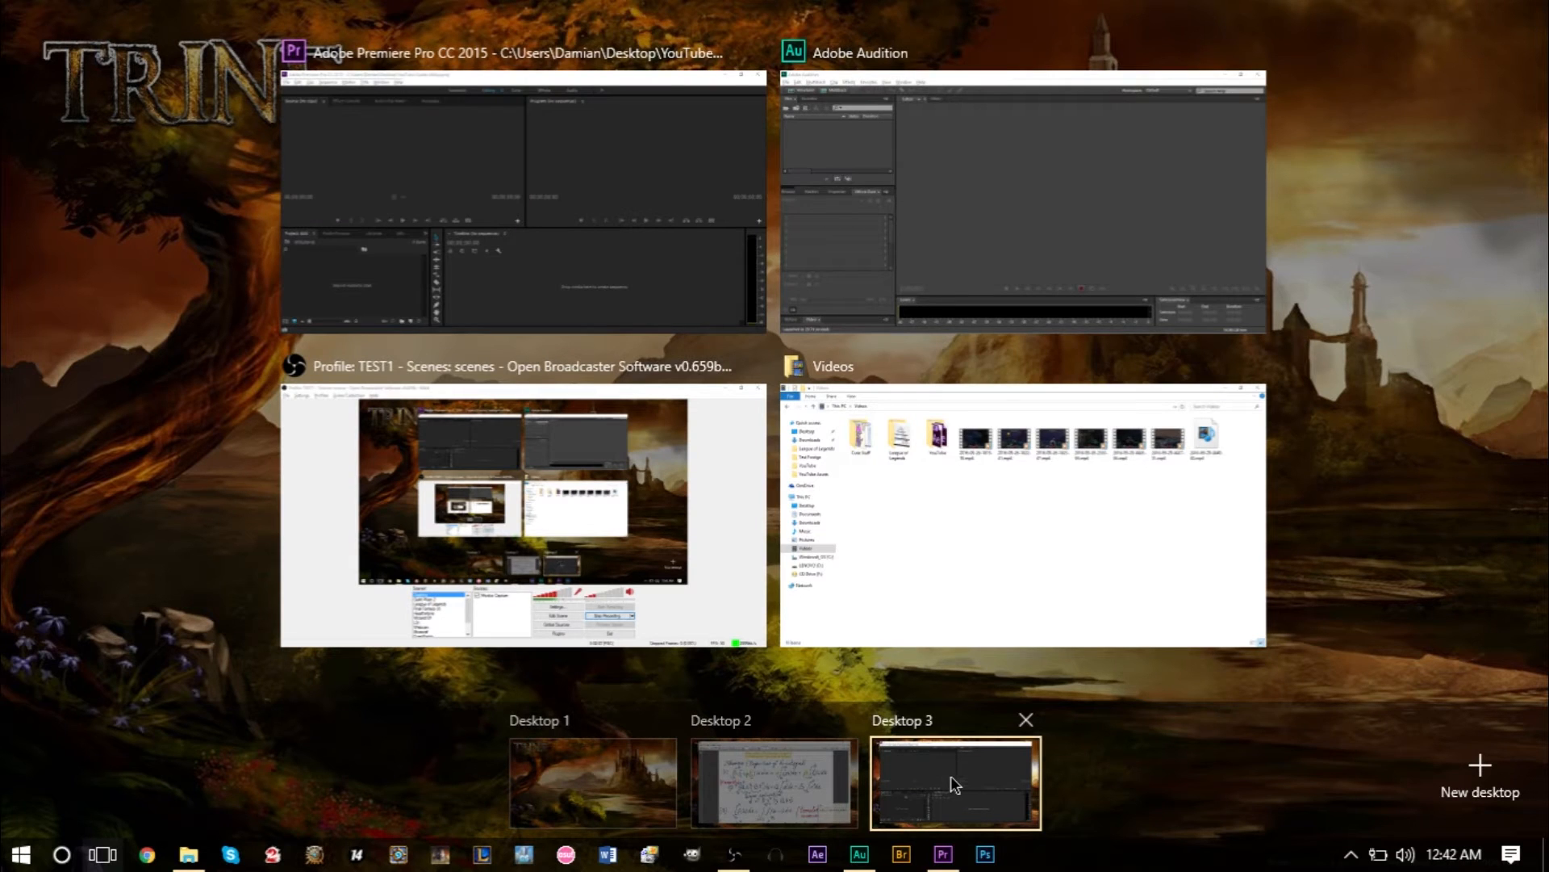
click(773, 782)
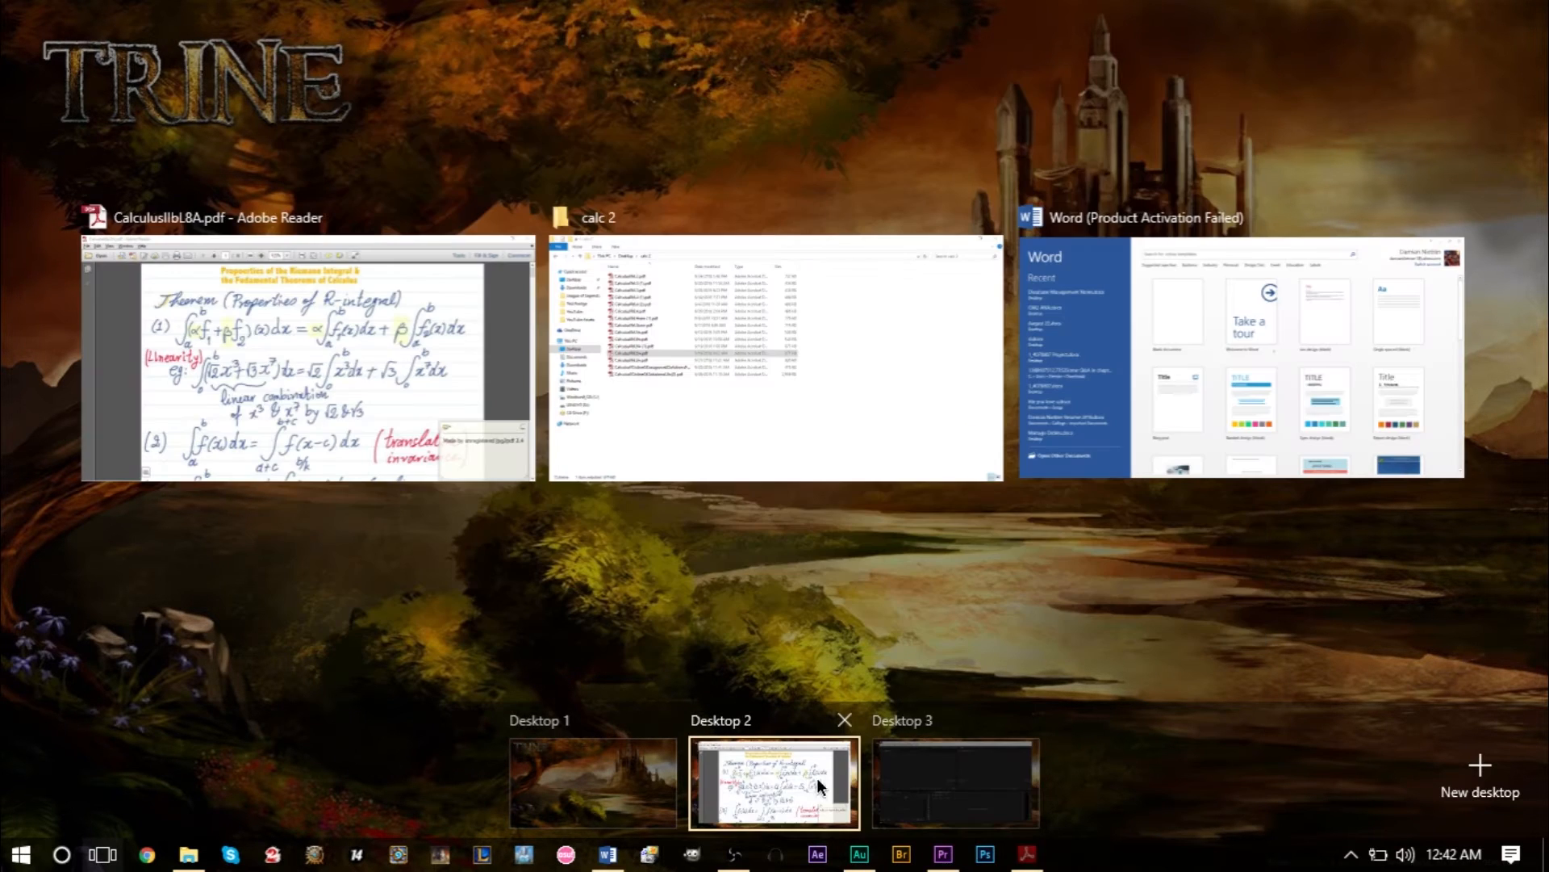
click(592, 781)
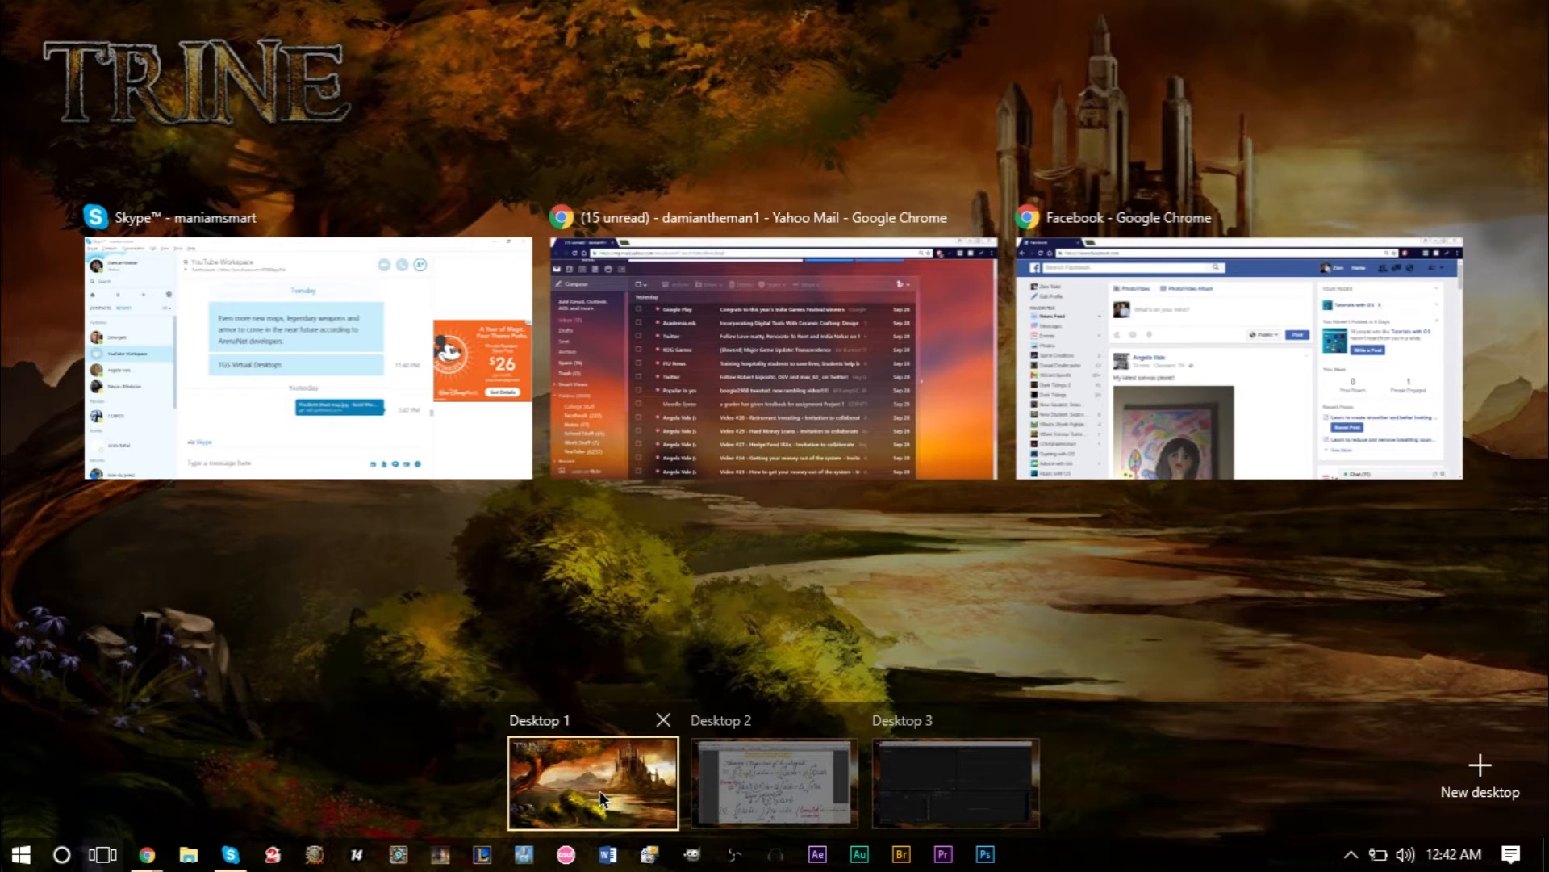
click(954, 781)
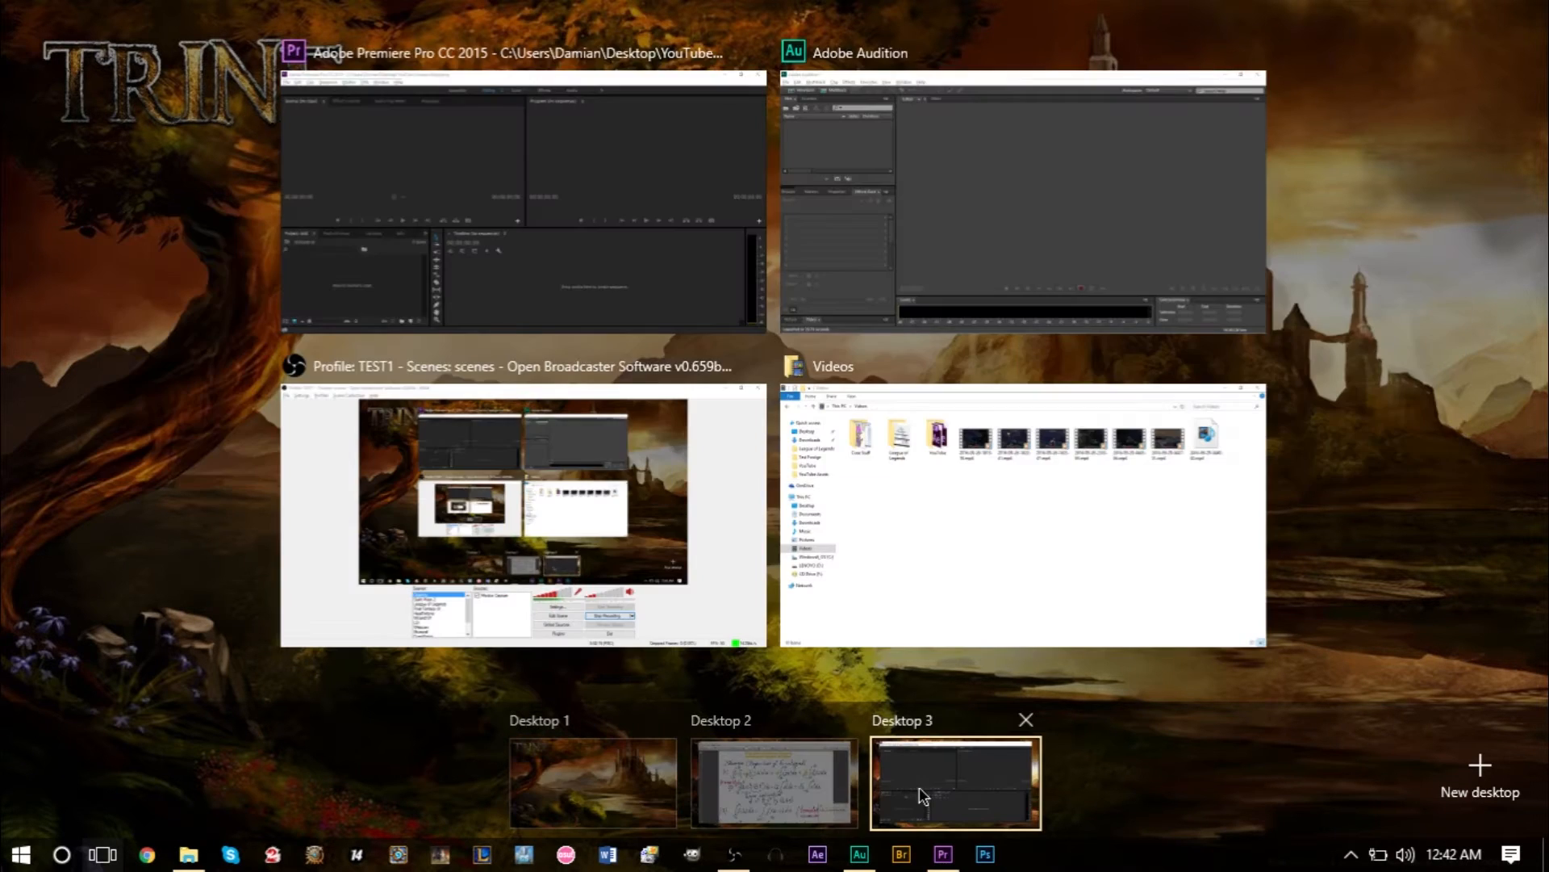
click(592, 782)
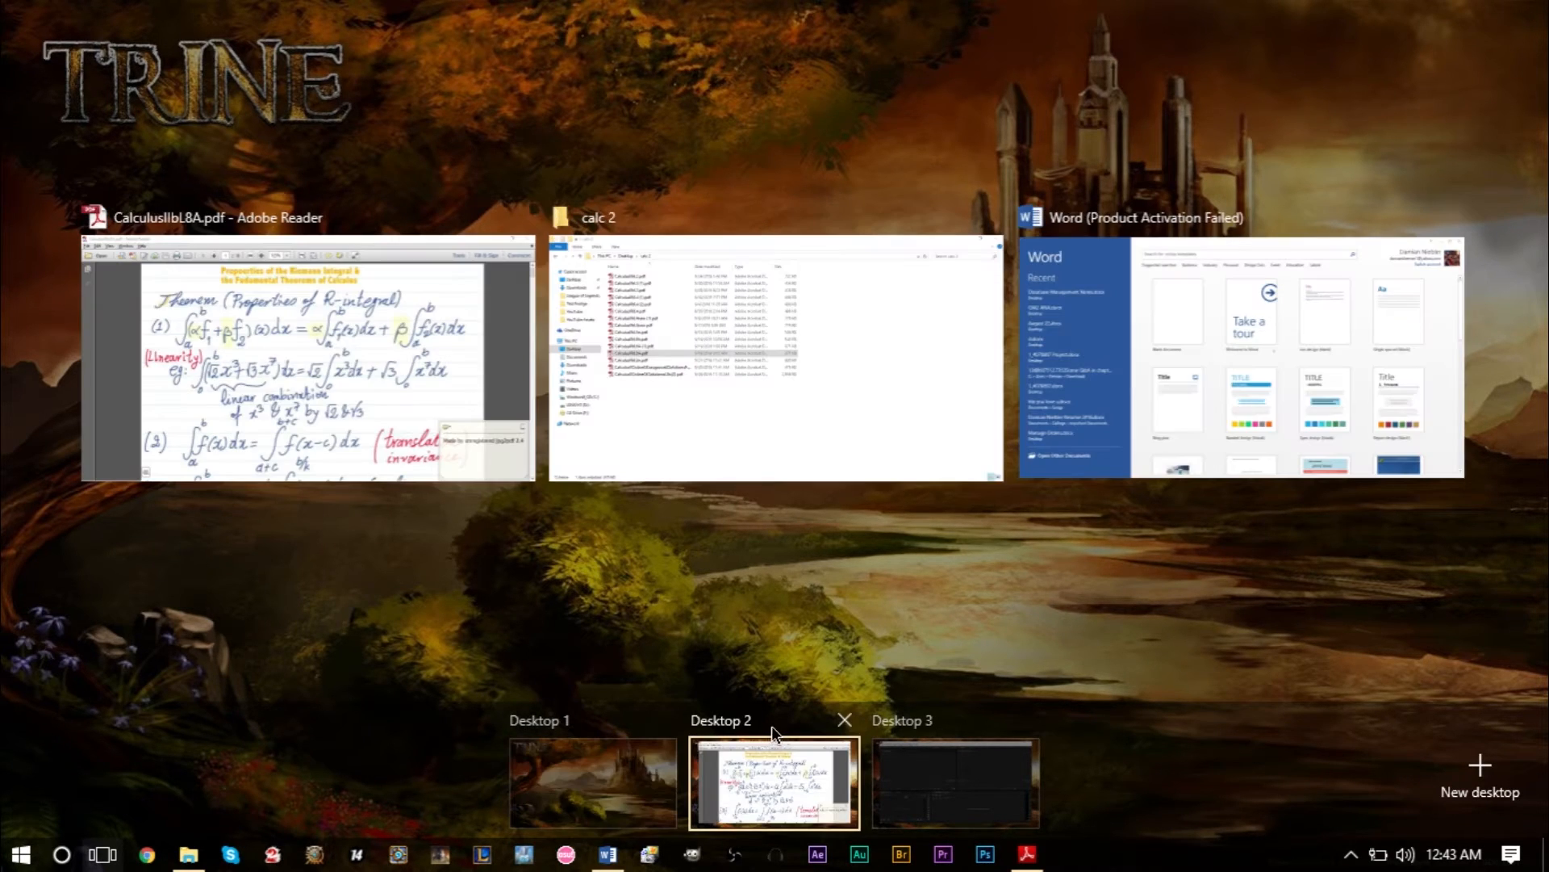
mouse_move(787, 750)
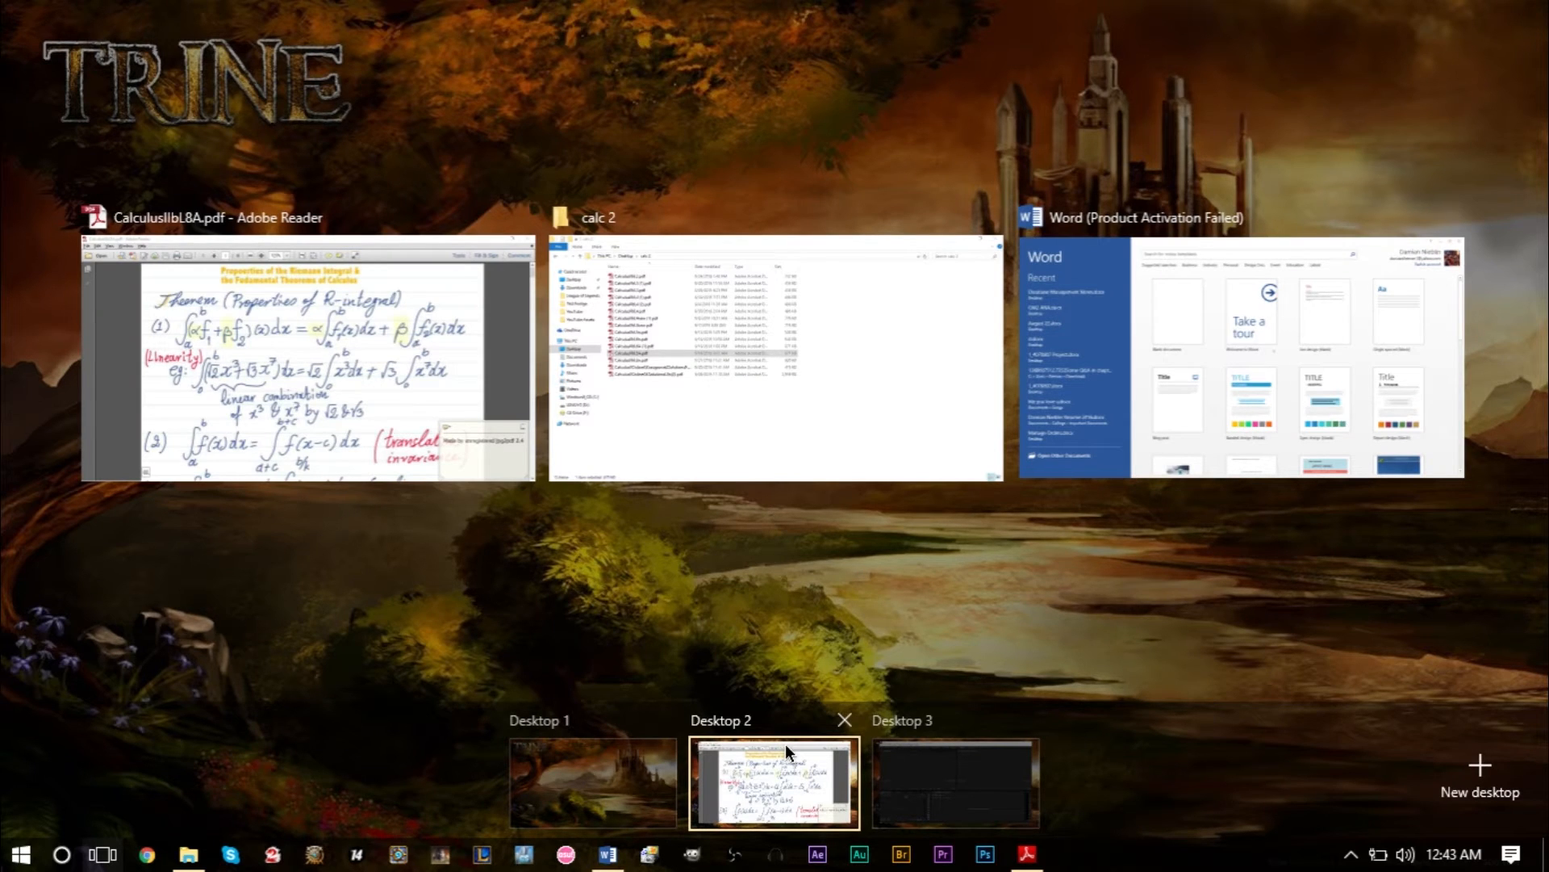
click(954, 783)
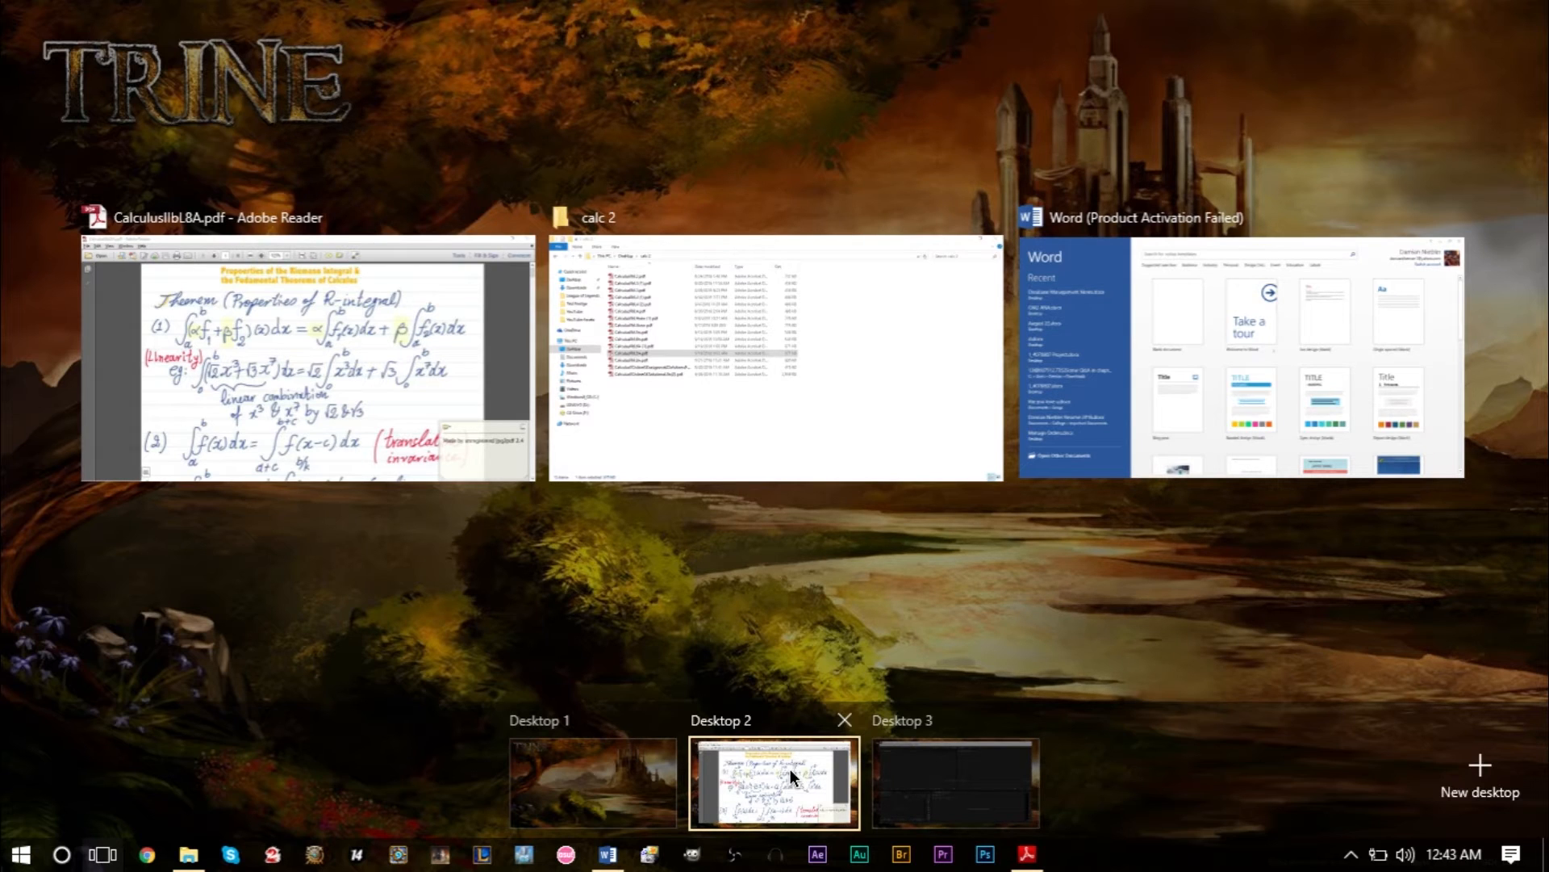
mouse_move(705, 776)
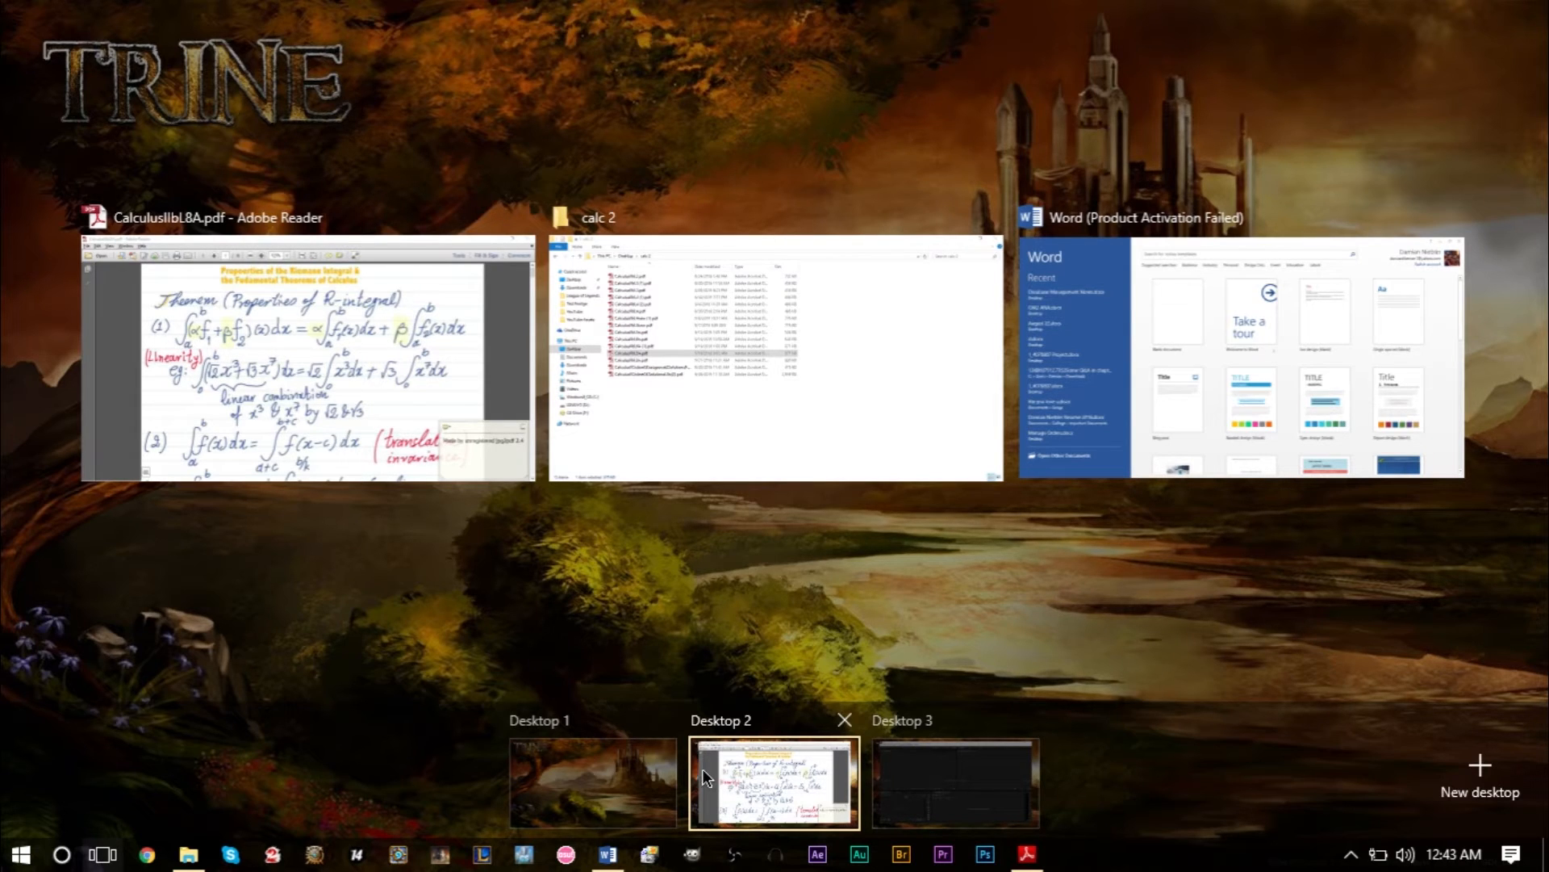
mouse_move(679, 776)
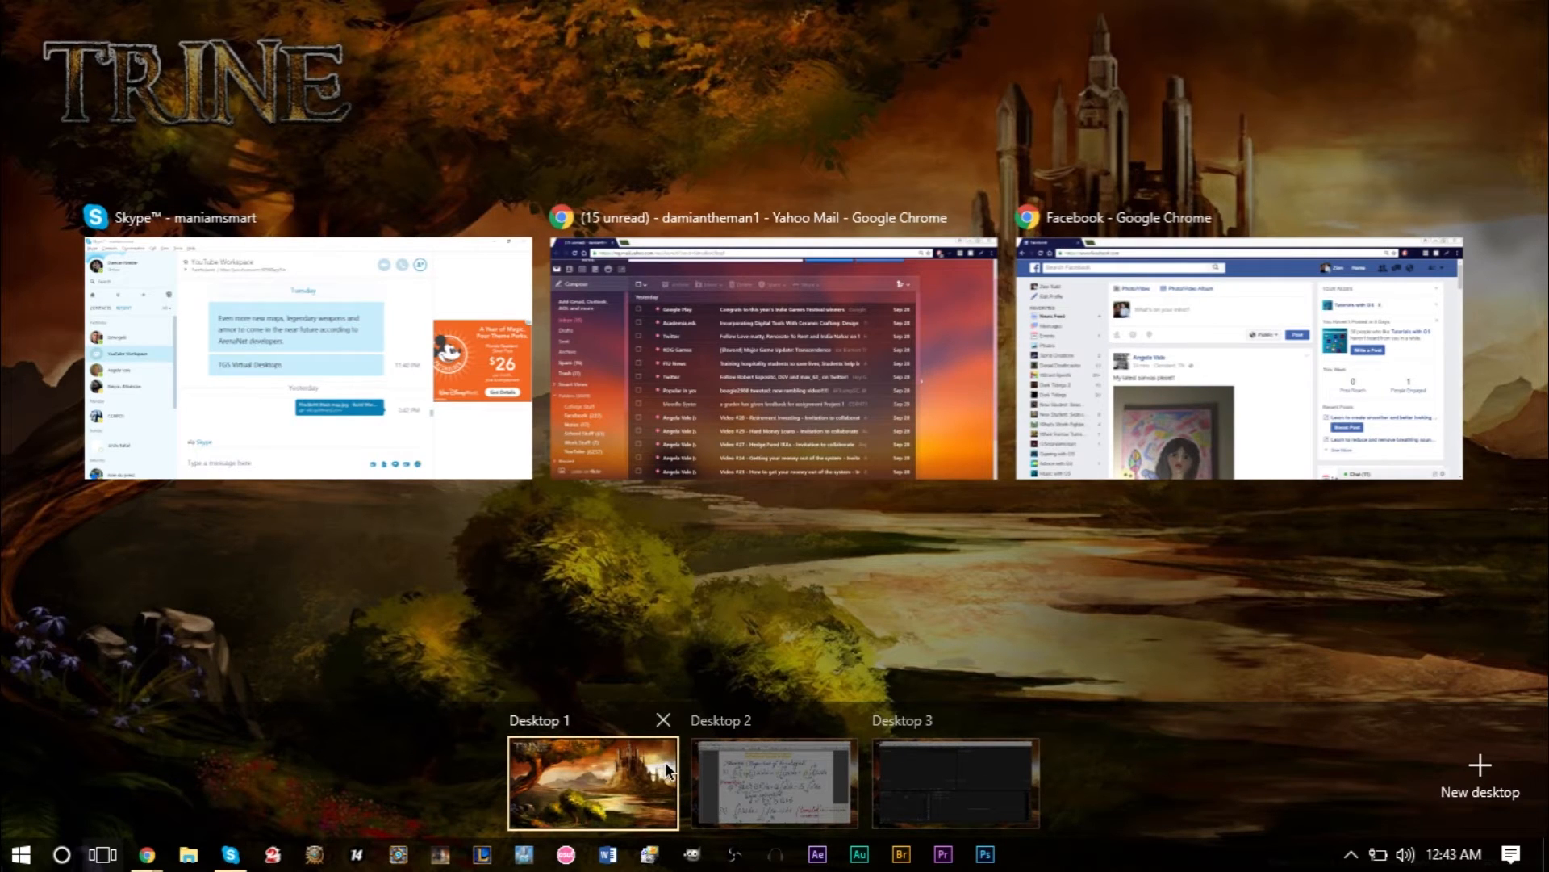
mouse_move(651, 770)
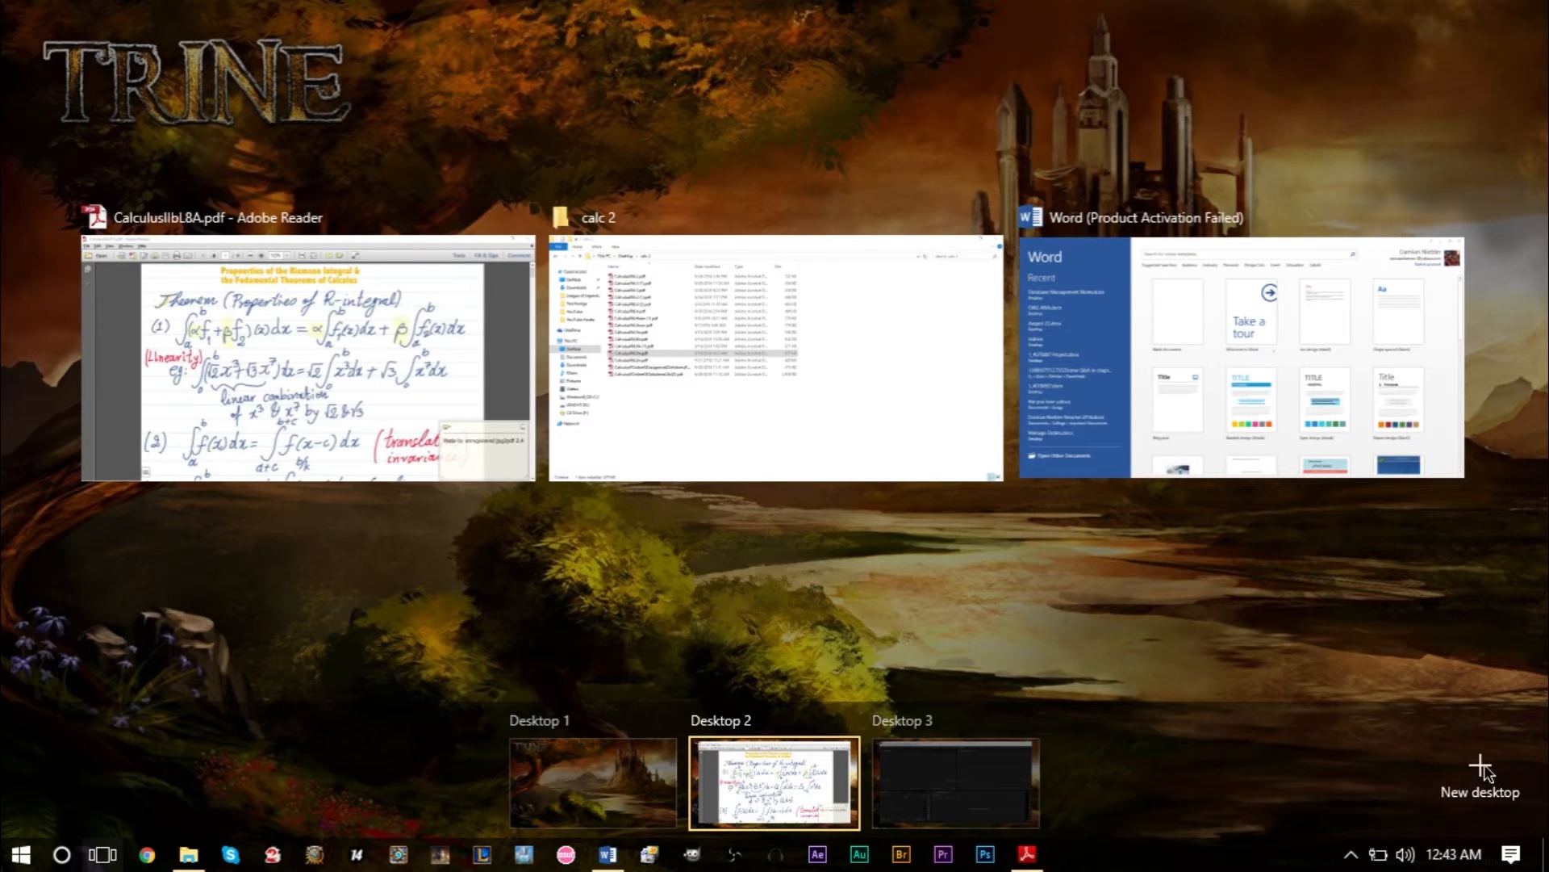
Step: Add three new virtual desktops, then remove the extra Desktop 4 so its windows merge into Desktop 2
click(1481, 771)
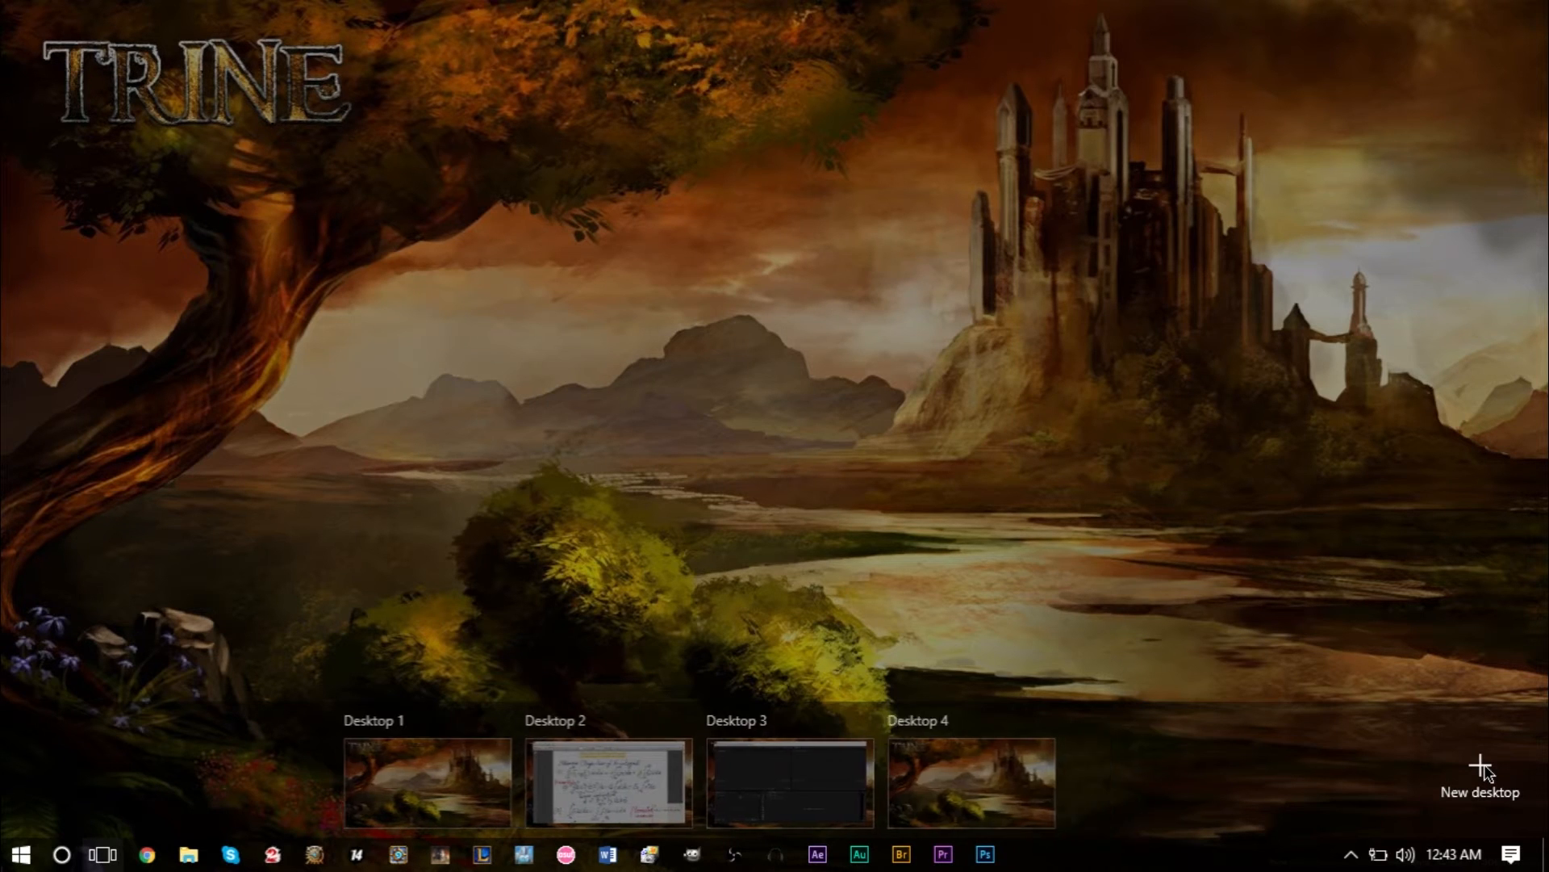
click(1480, 750)
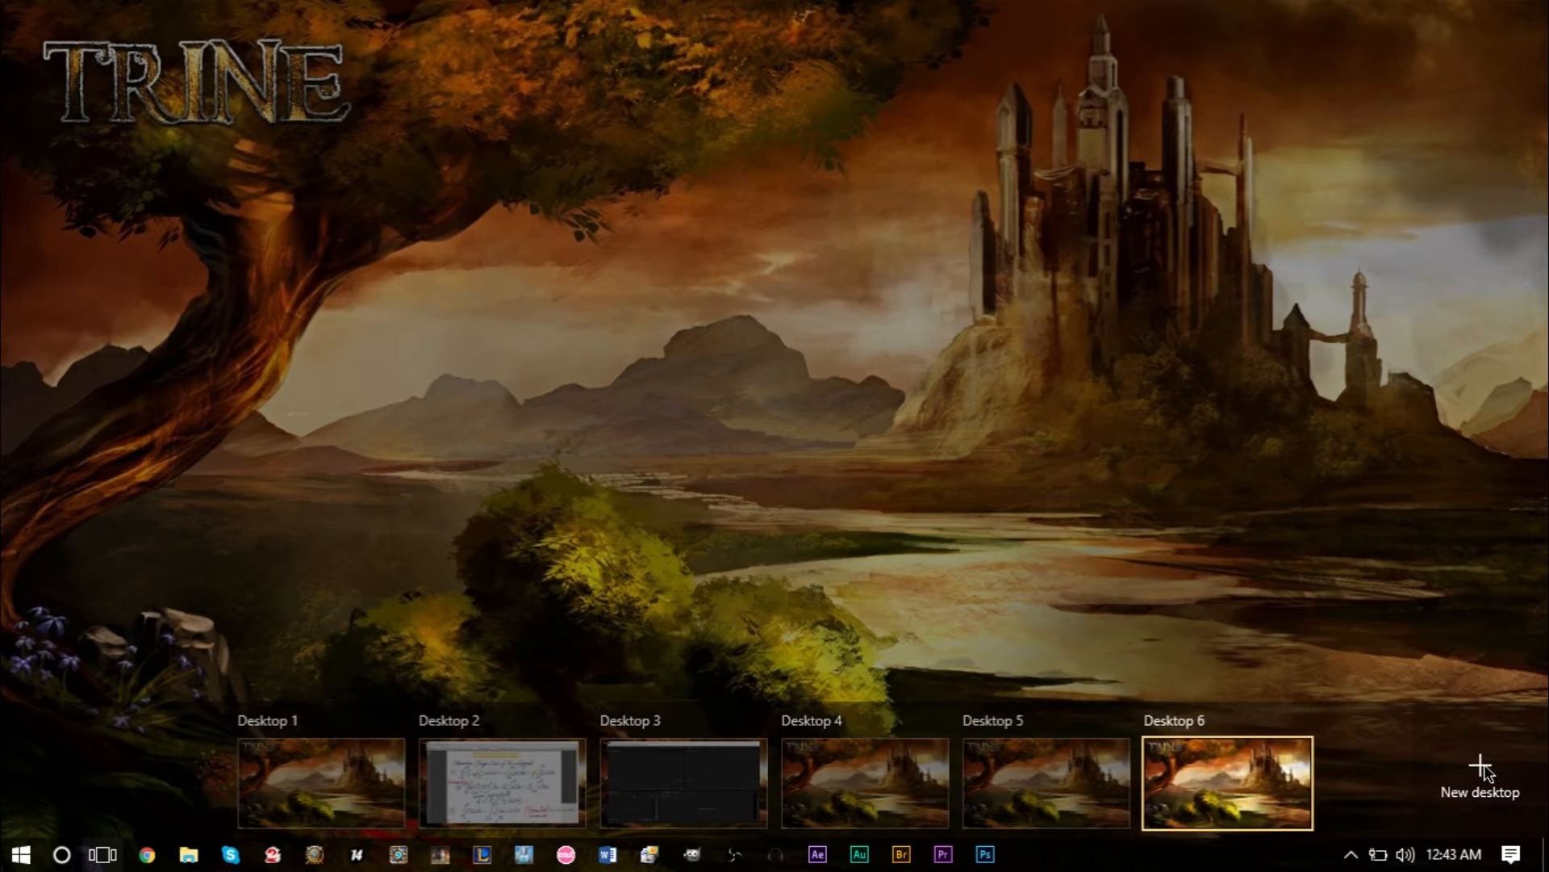
click(1480, 772)
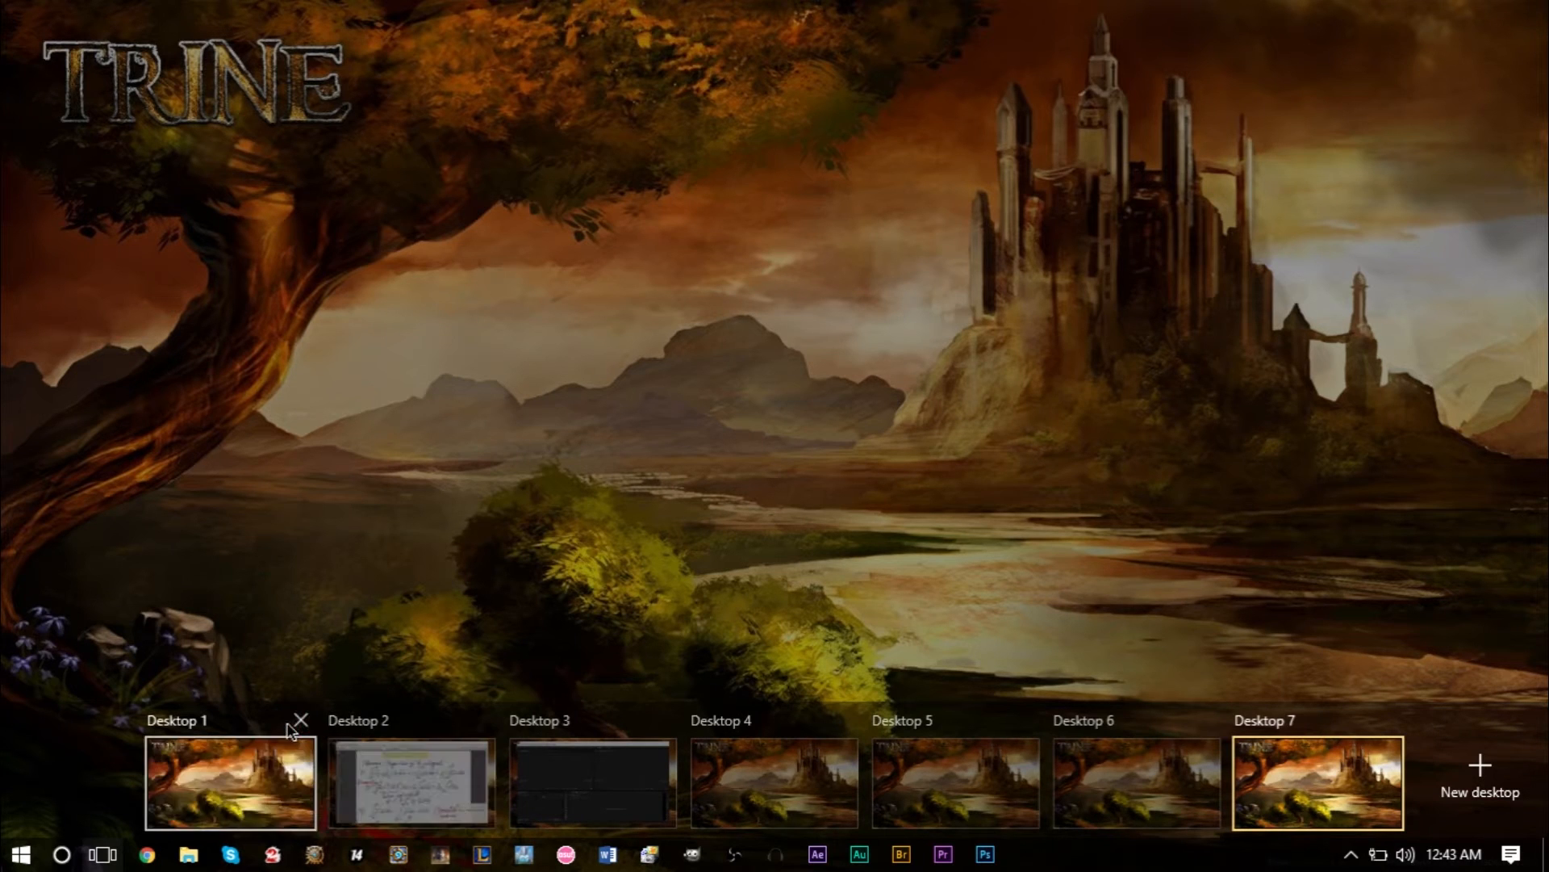
mouse_move(844, 718)
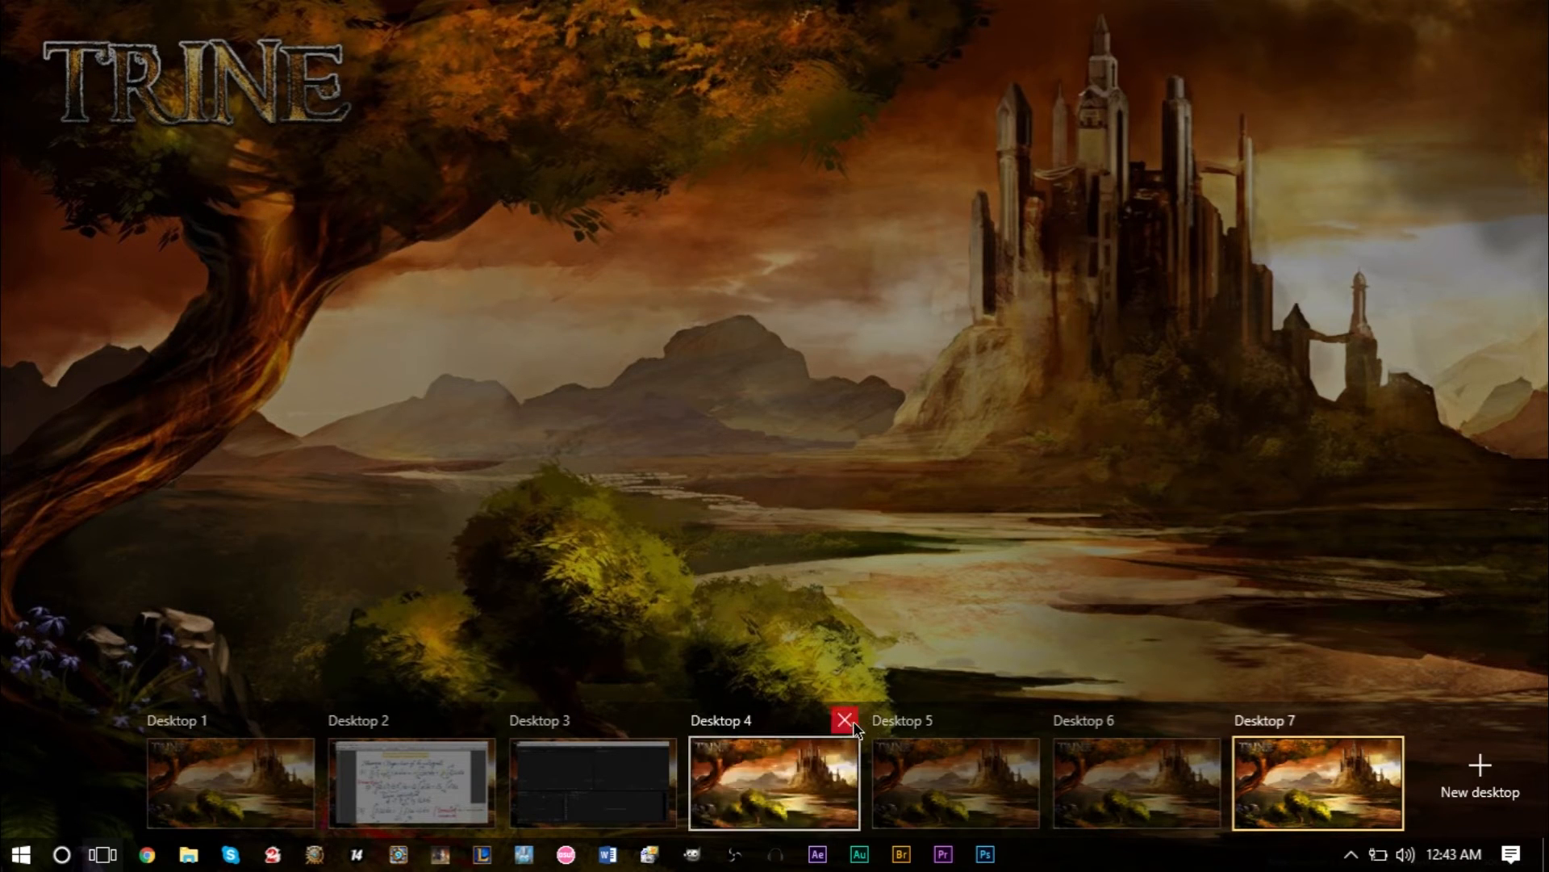
click(844, 718)
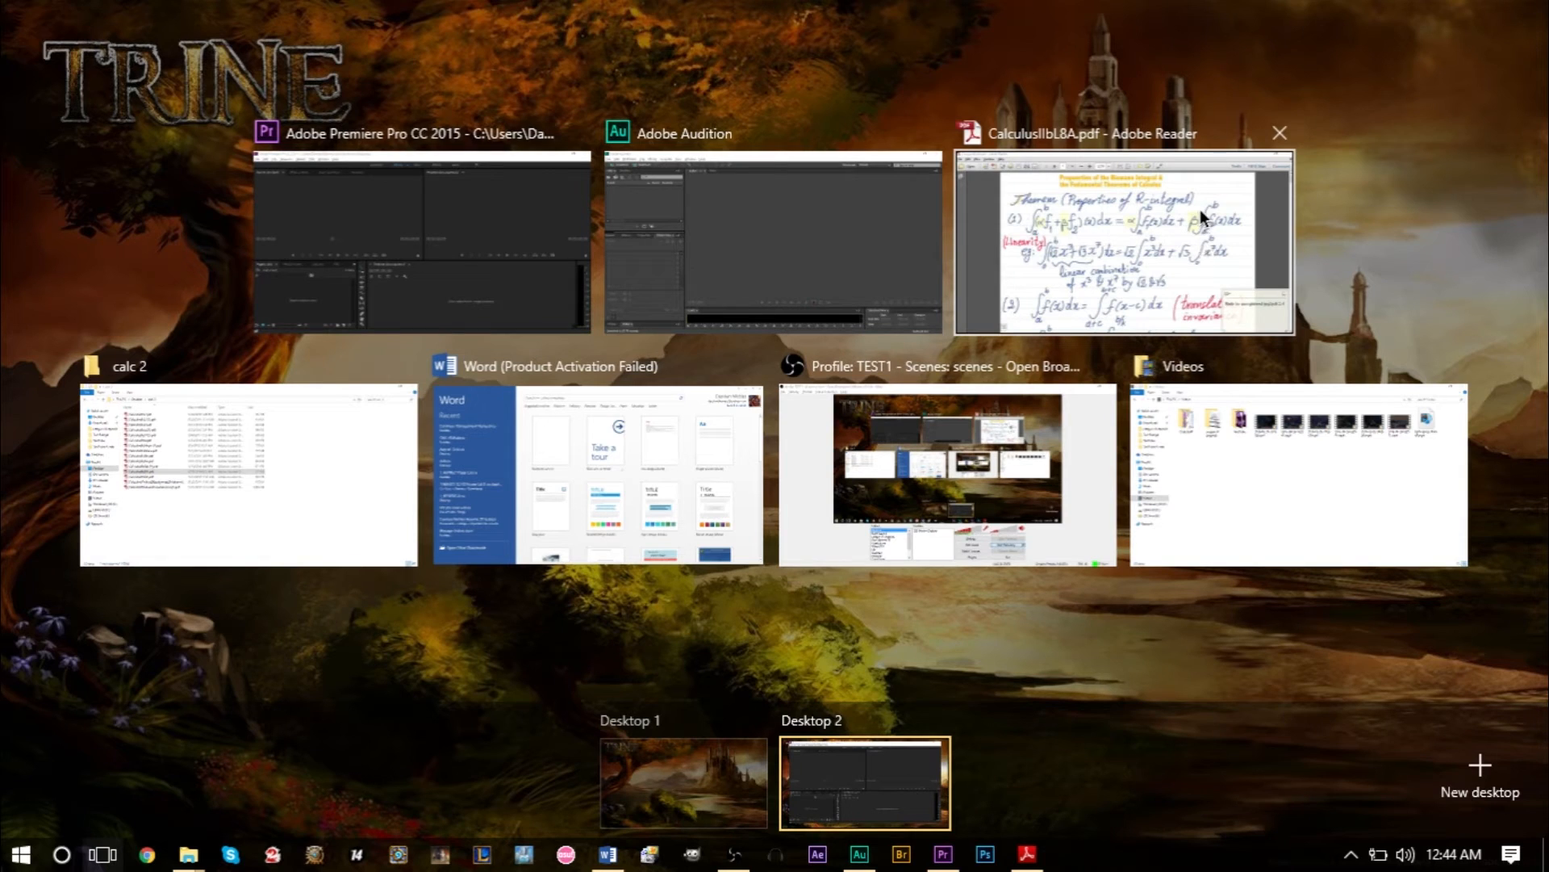
Step: Move the Adobe Reader PDF and the Word window off Desktop 2 to new desktops
right_click(1123, 242)
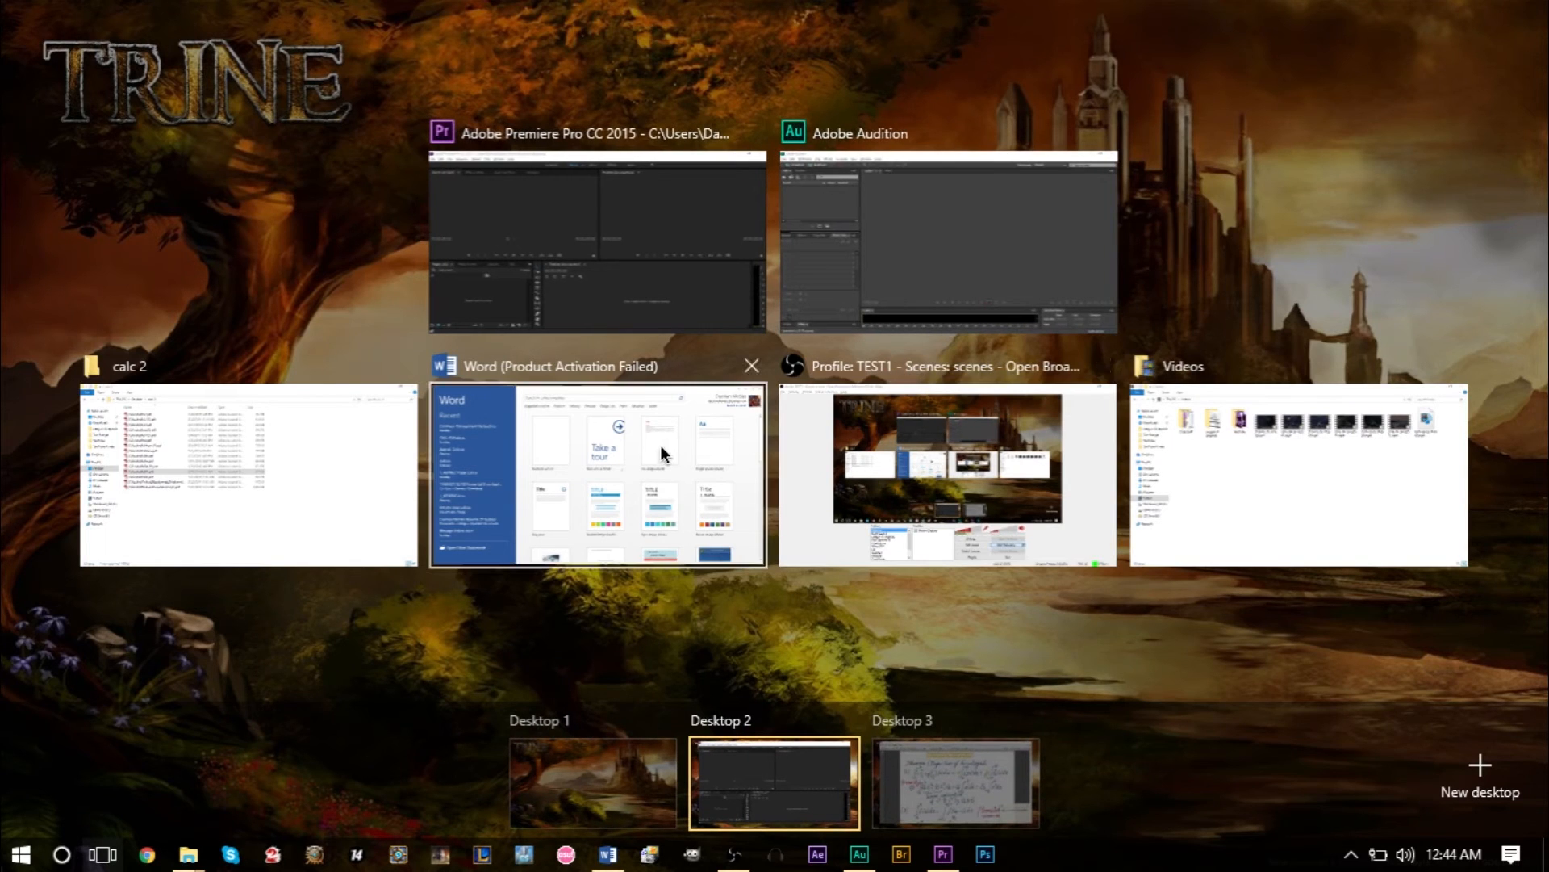
right_click(596, 473)
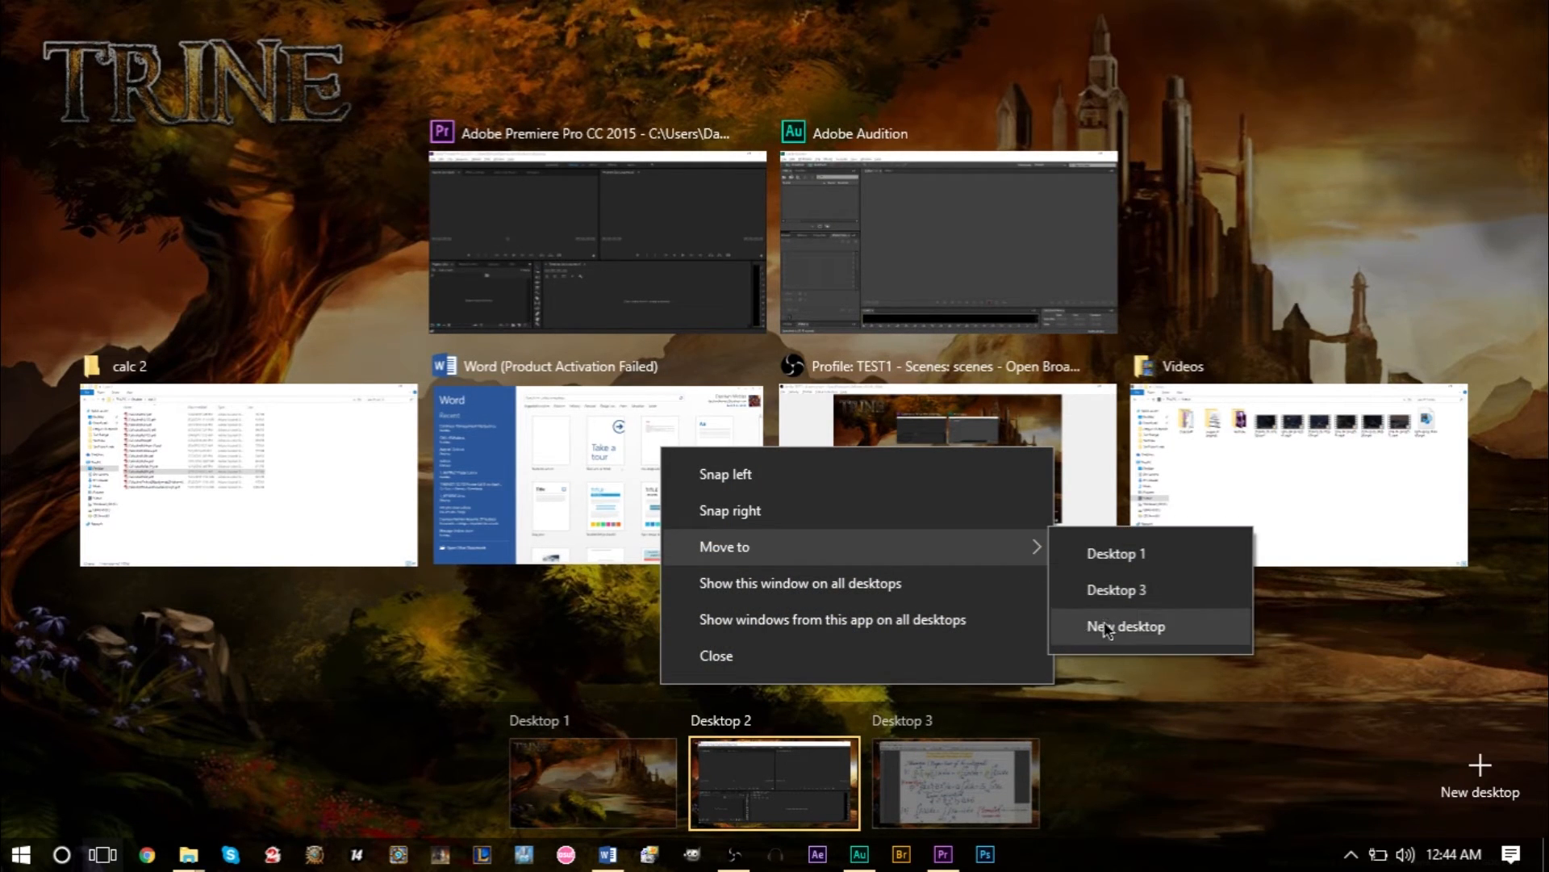
click(1125, 626)
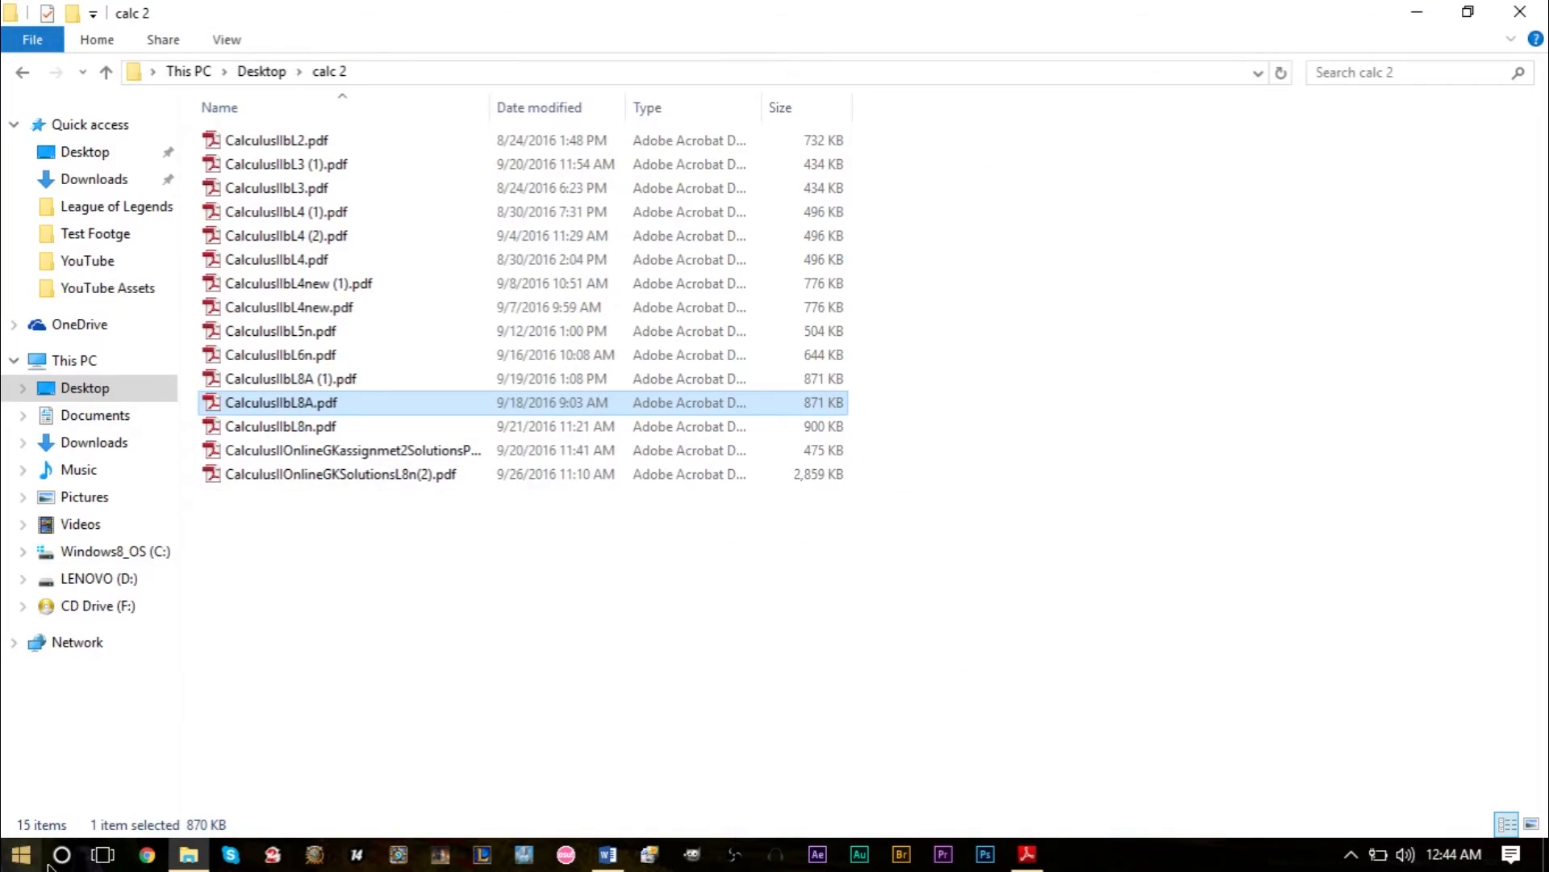
Step: Open CalculusIIbL8A.pdf from the calc 2 folder, return to it via Task View, then switch to the empty desktop
double_click(281, 402)
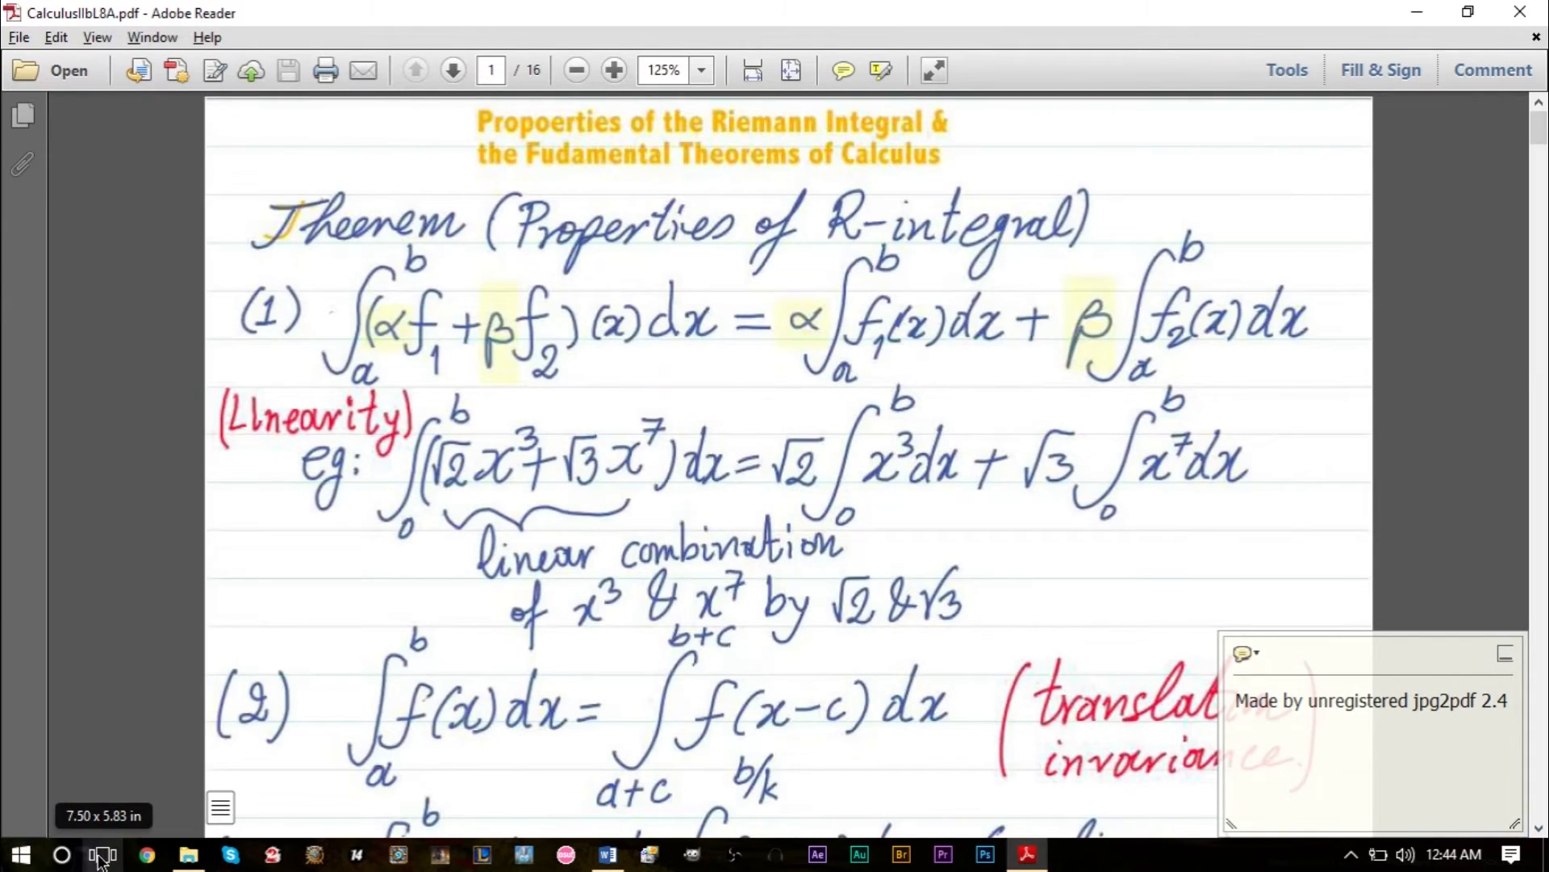
click(103, 854)
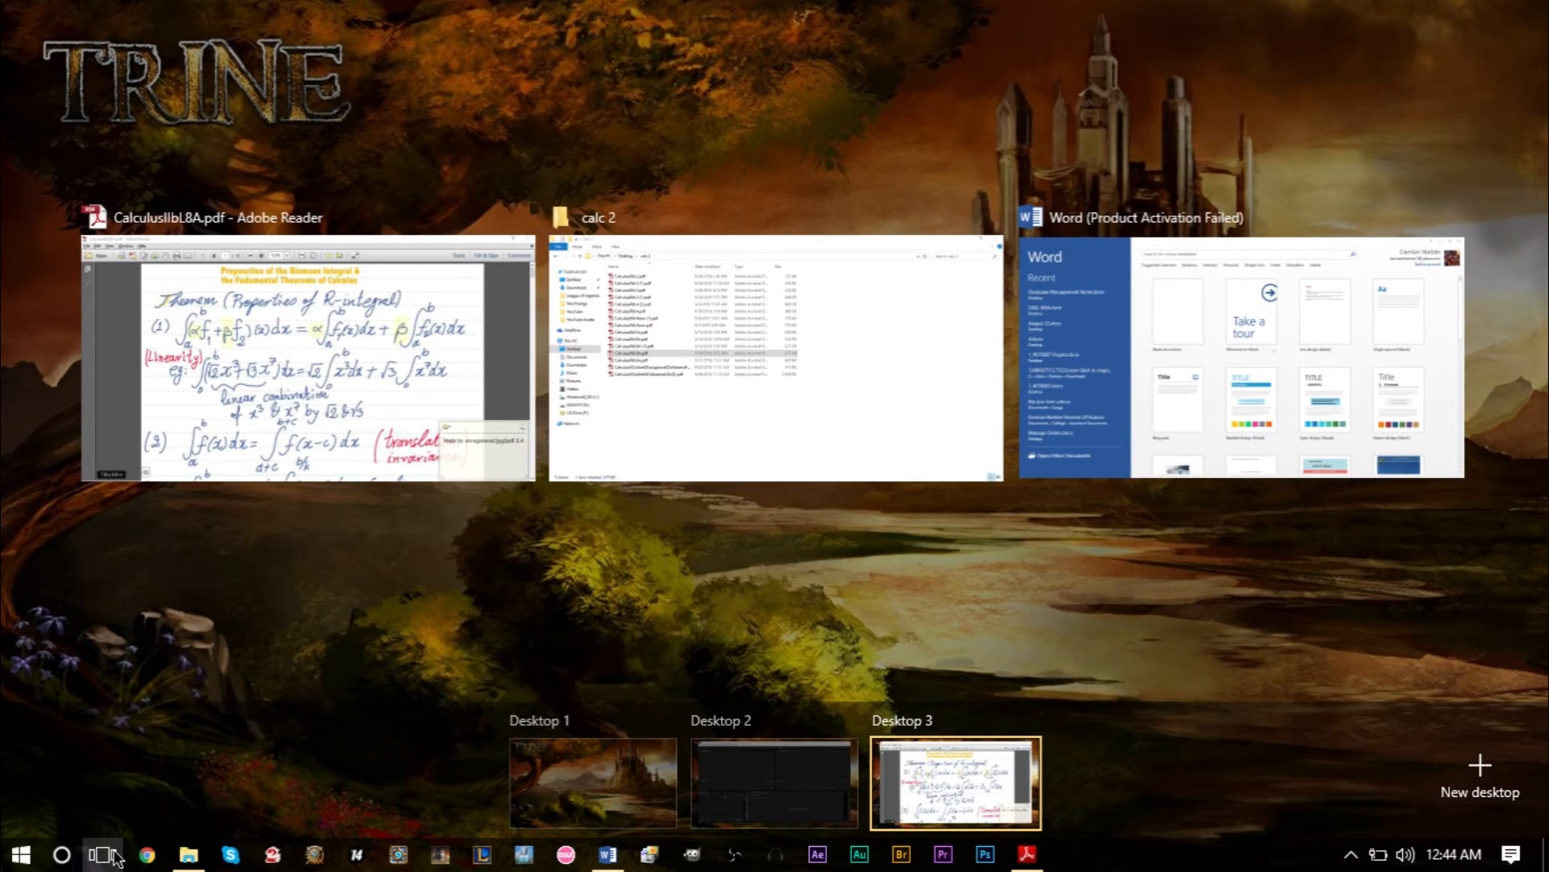
click(308, 360)
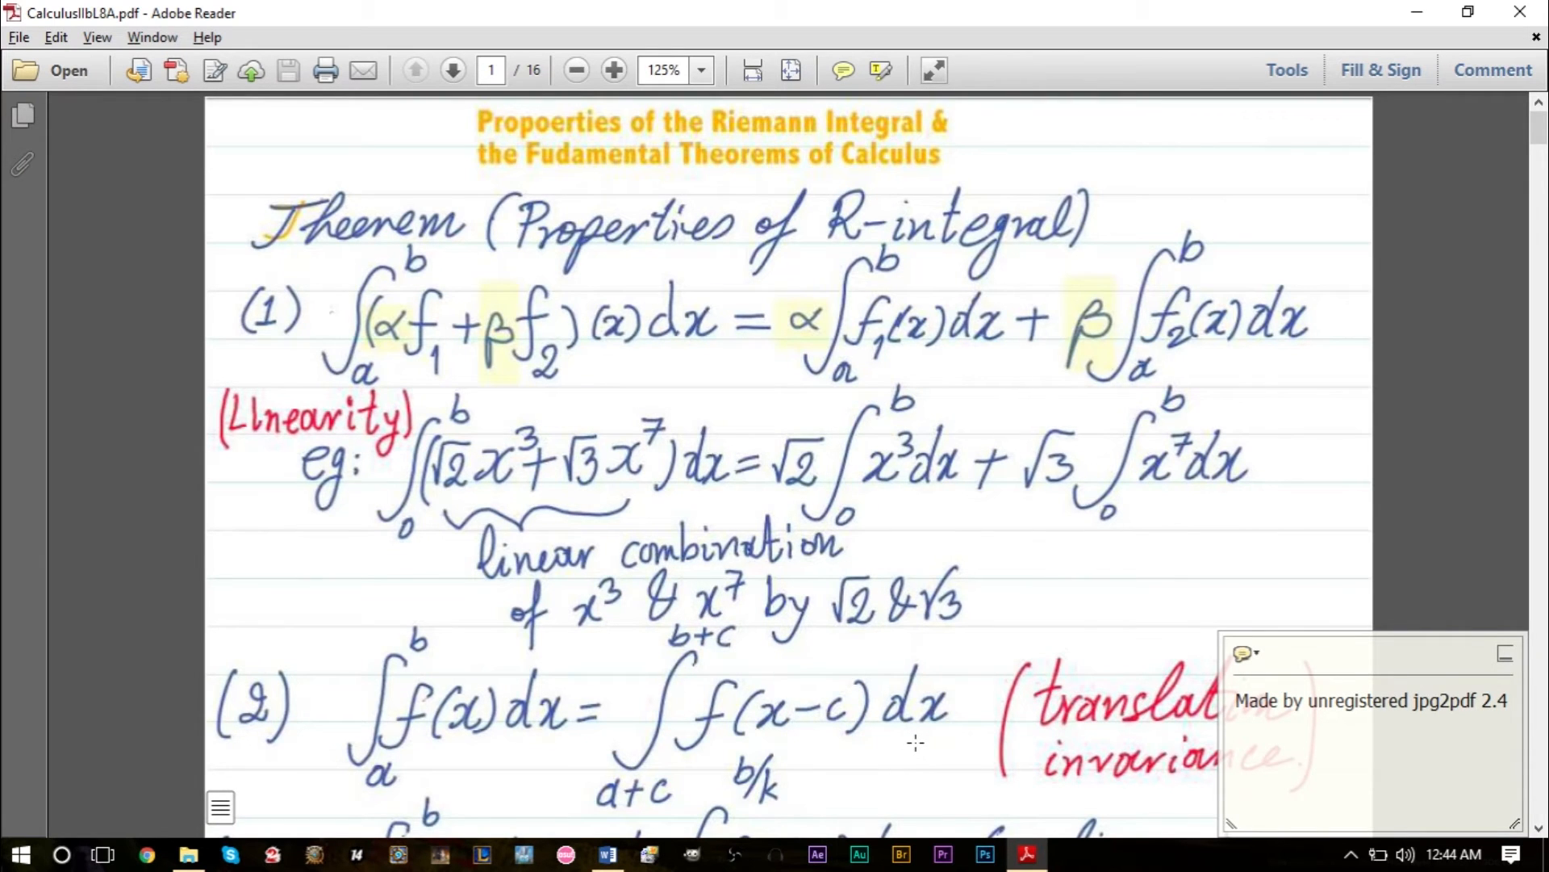
click(940, 854)
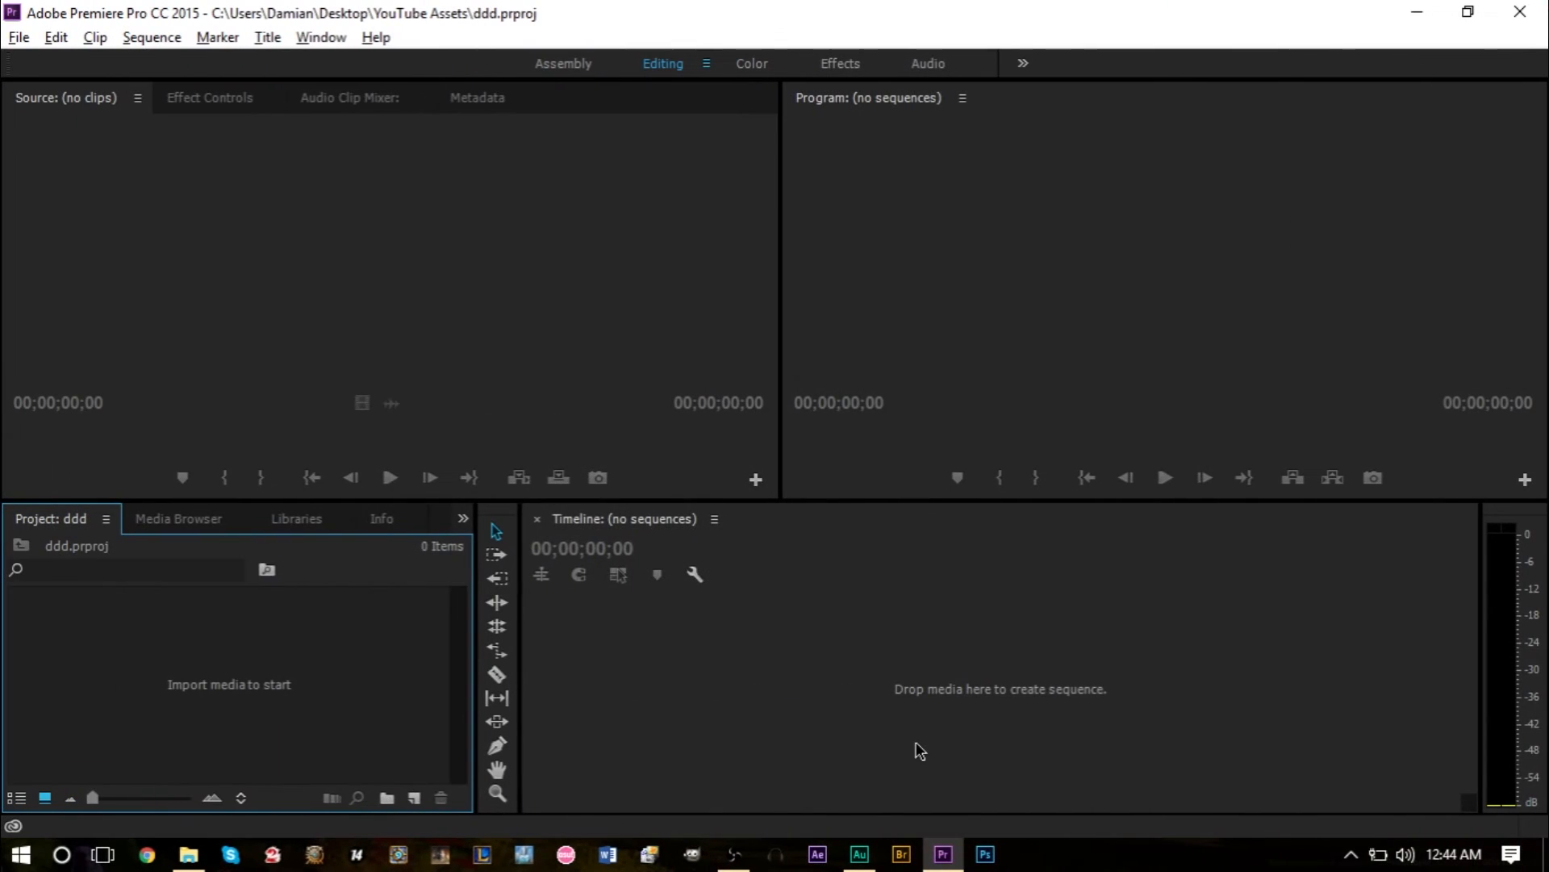
click(1025, 854)
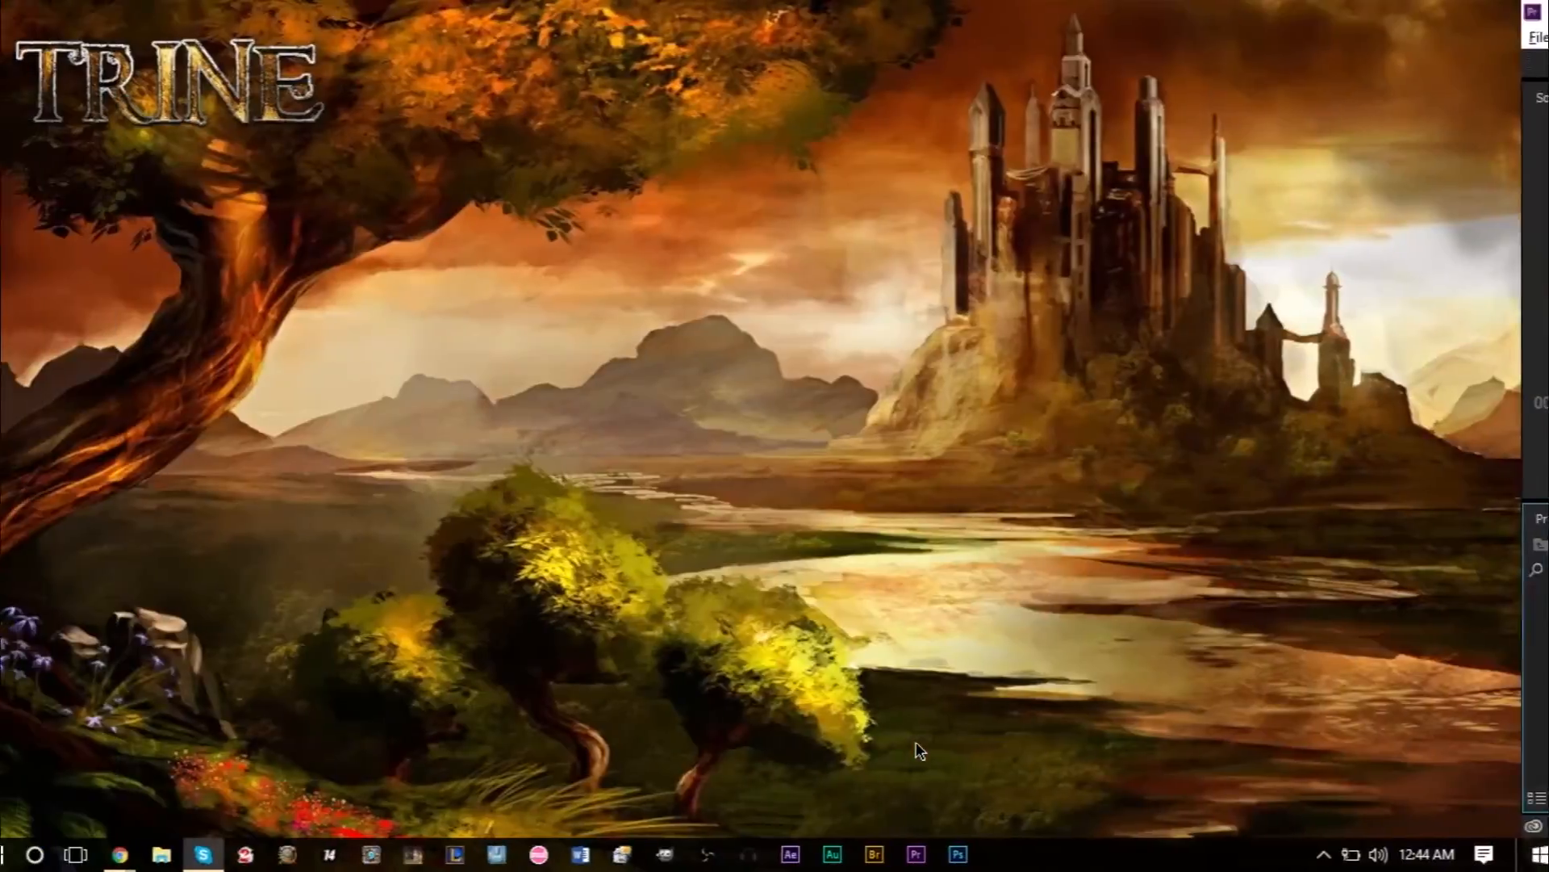
Step: From the empty desktop, bring up Task View showing Desktop 1 with Skype, Yahoo Mail and Facebook
click(939, 854)
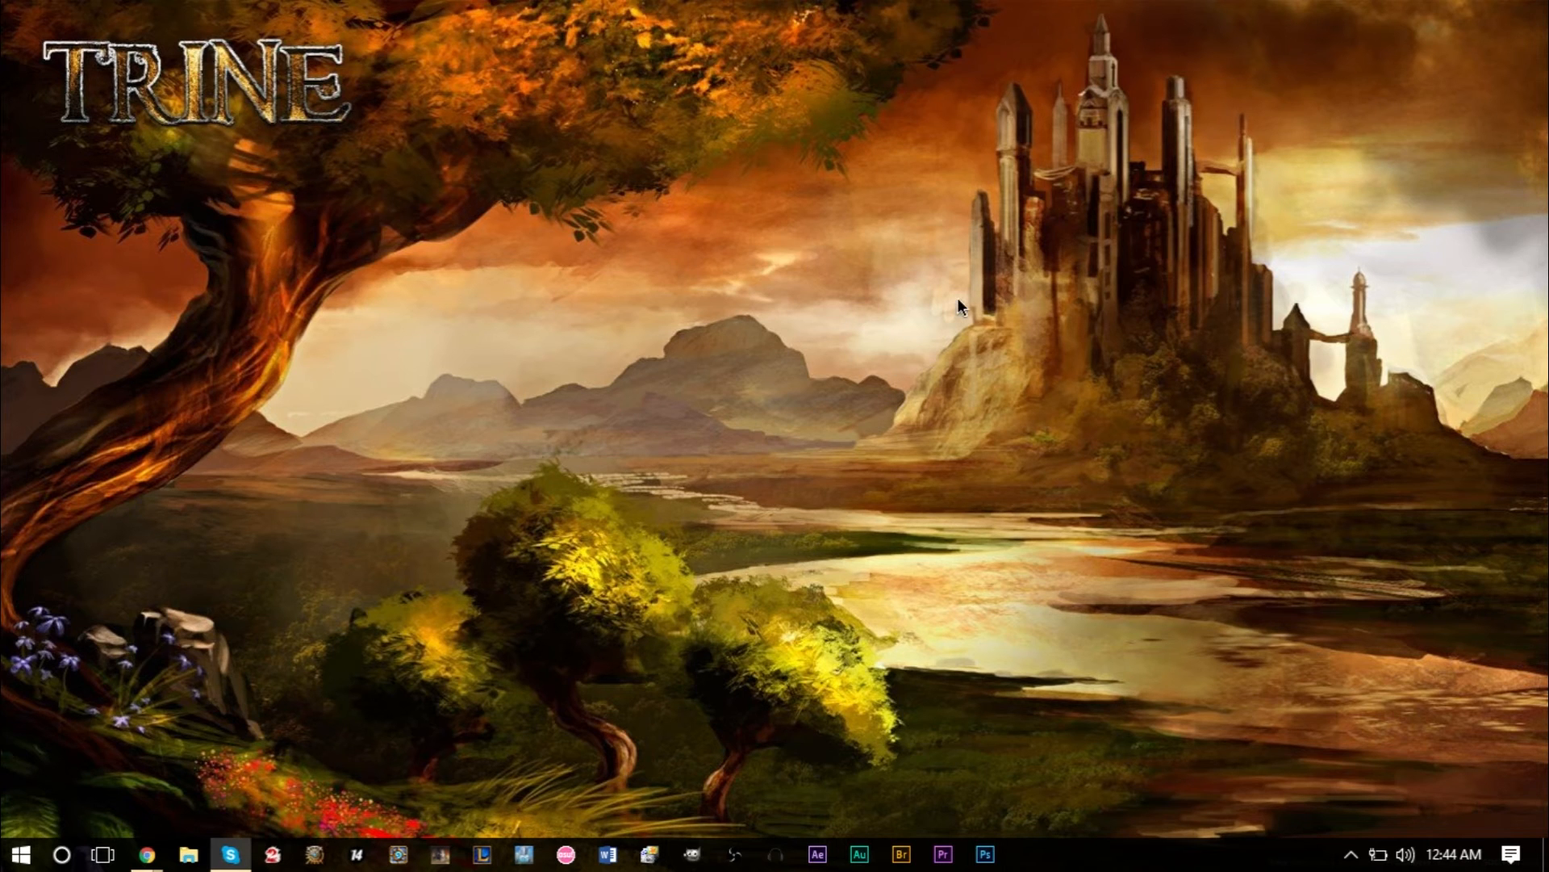
mouse_move(255, 786)
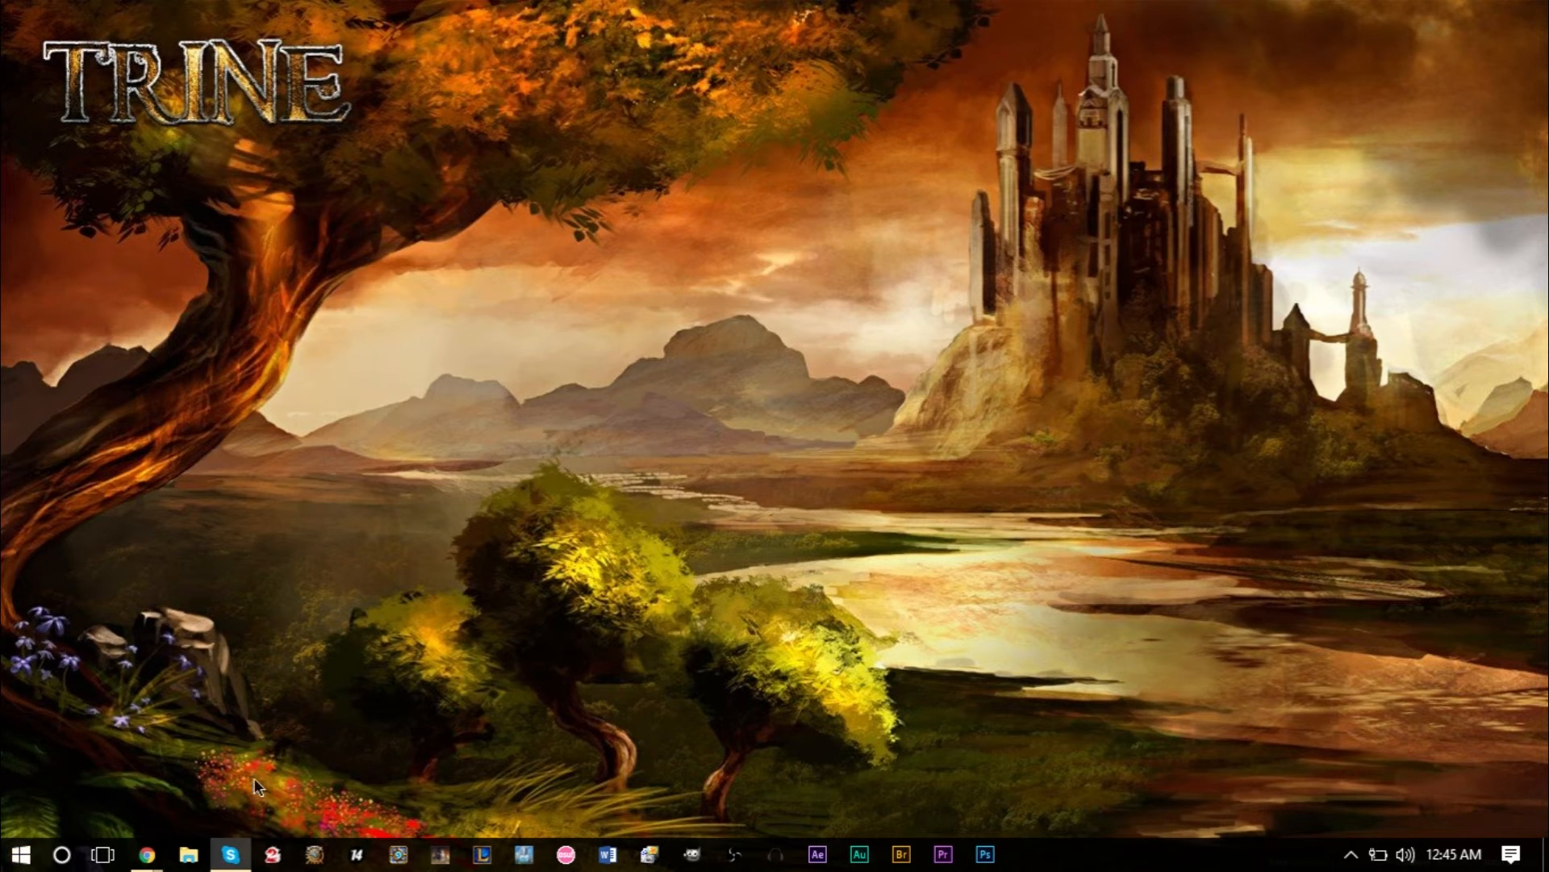
click(102, 852)
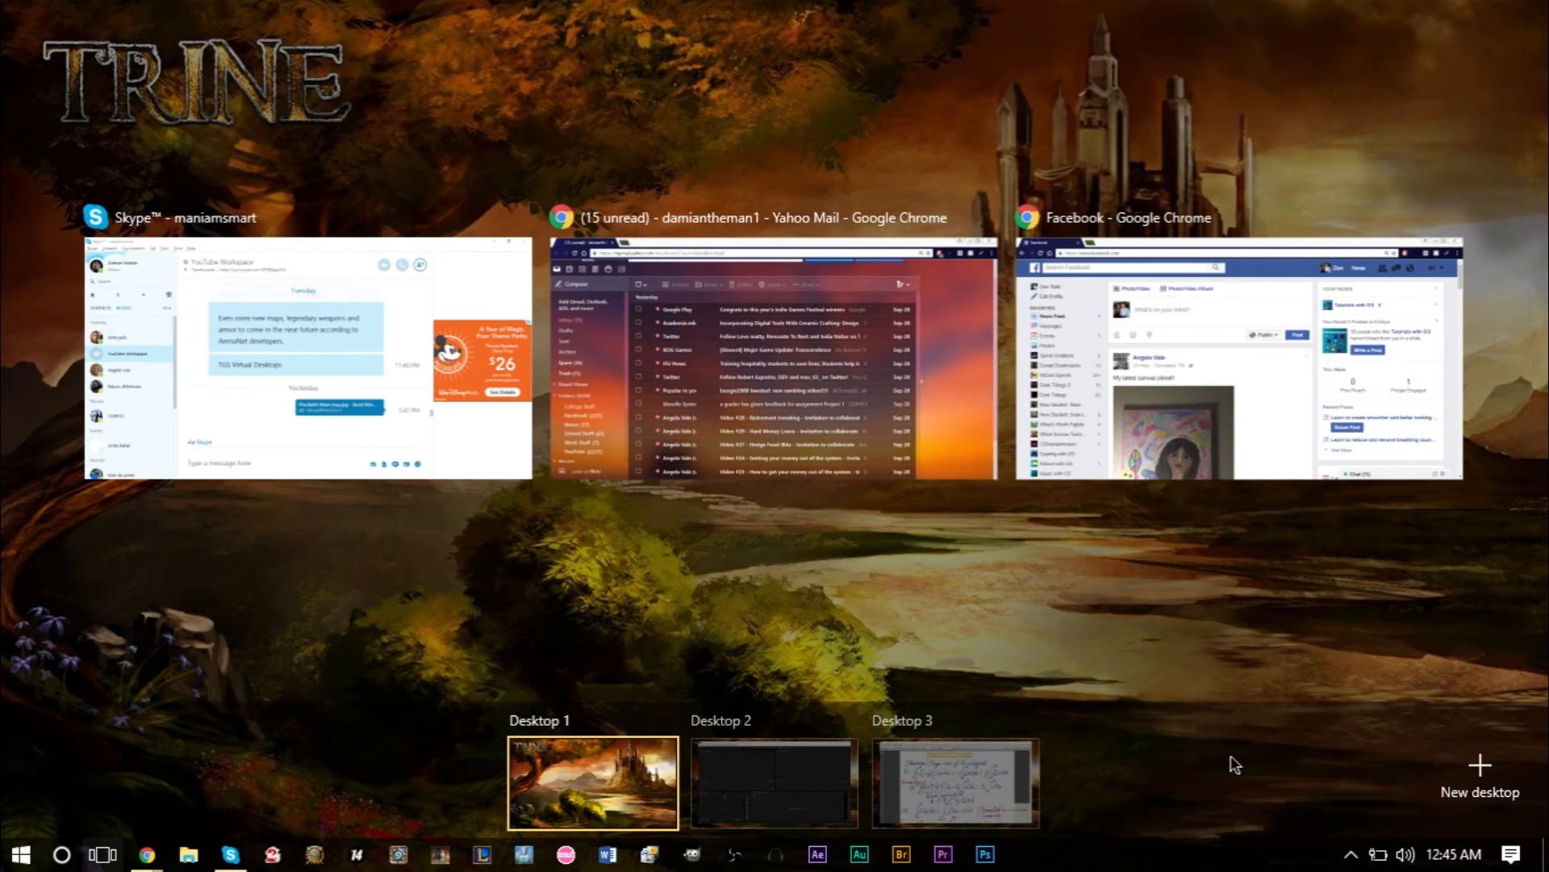
mouse_move(1248, 763)
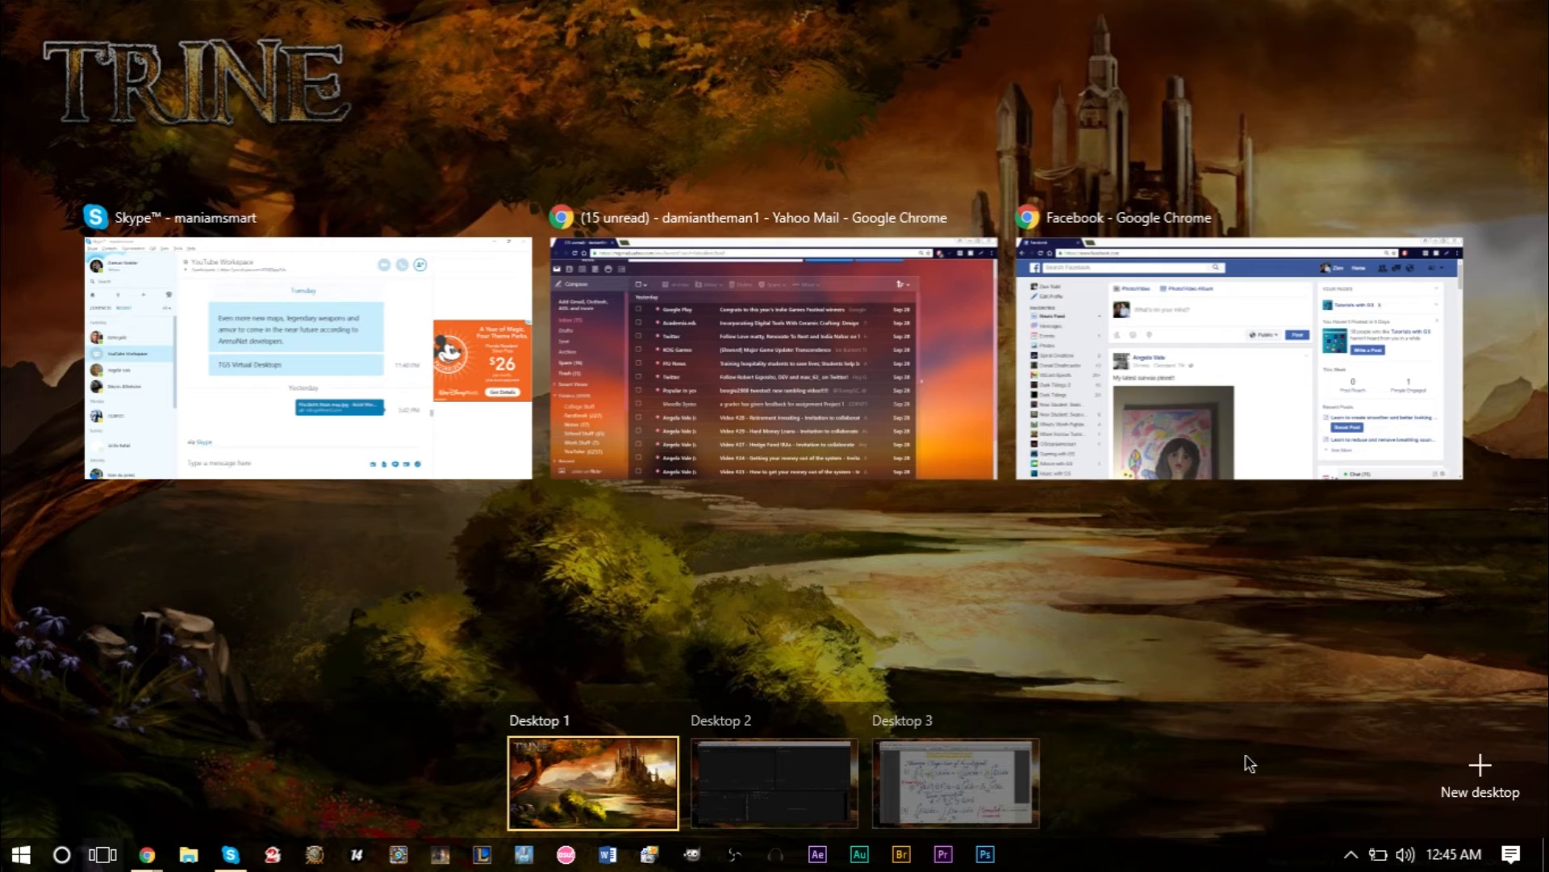
mouse_move(796, 779)
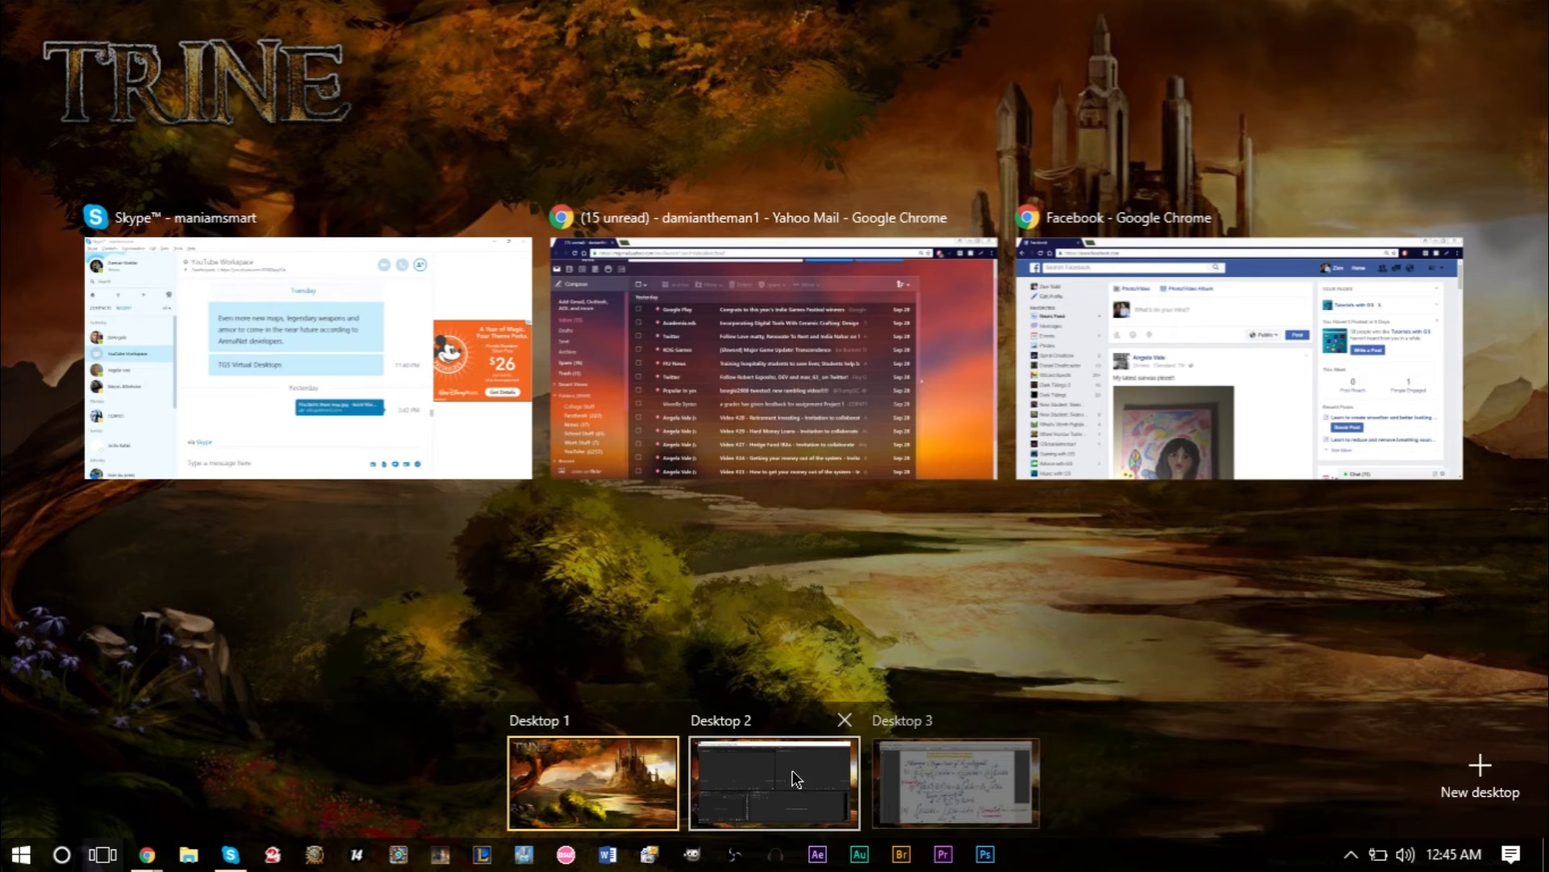
Step: Switch to Desktop 2, bringing the Premiere Pro ddd project to the front
click(773, 783)
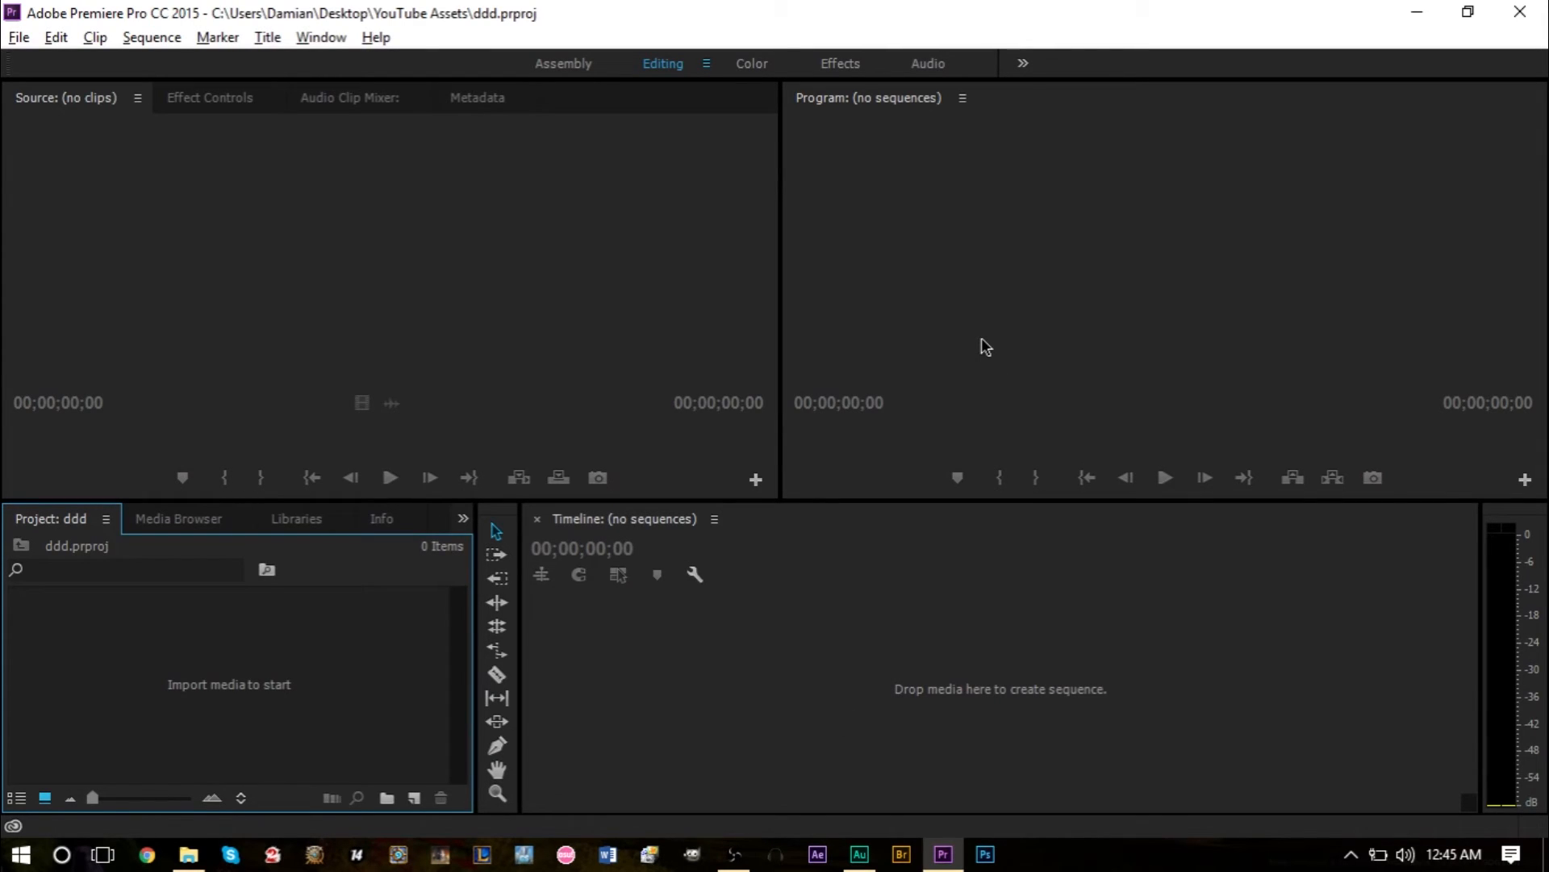